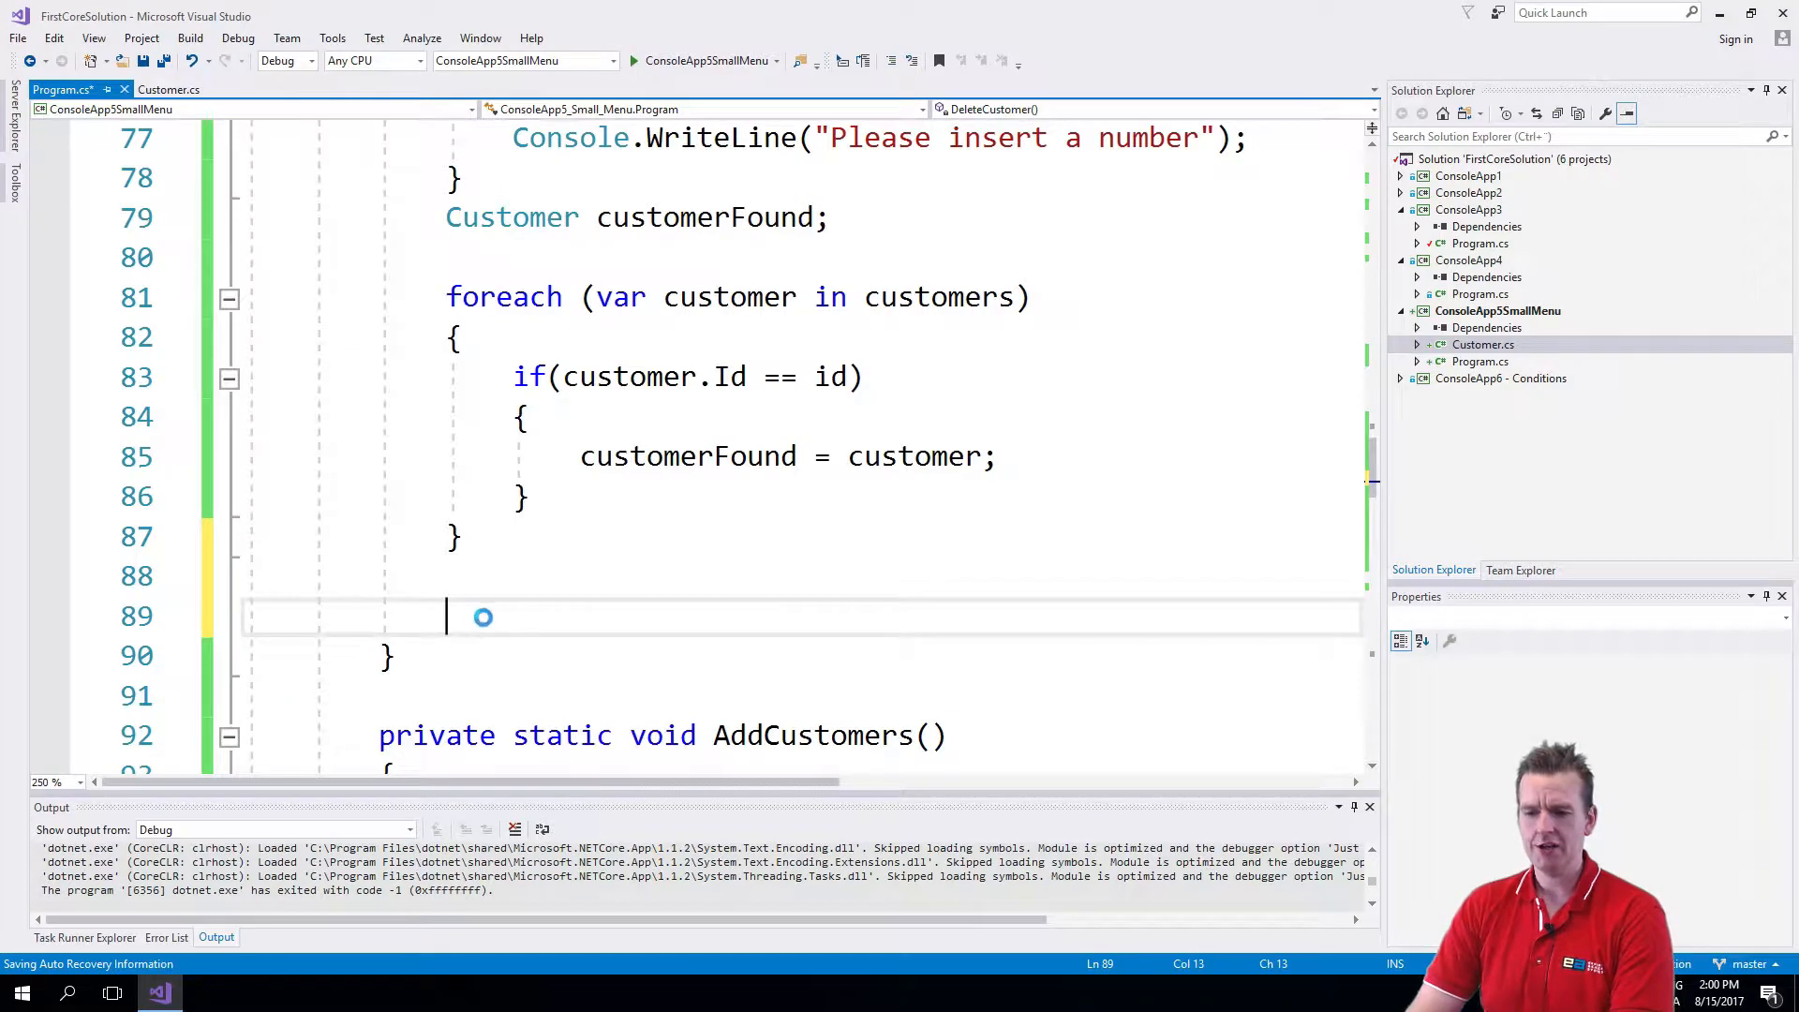
Write the condition if(customerFound != null) after the foreach search loop in DeleteCustomer
text(if()
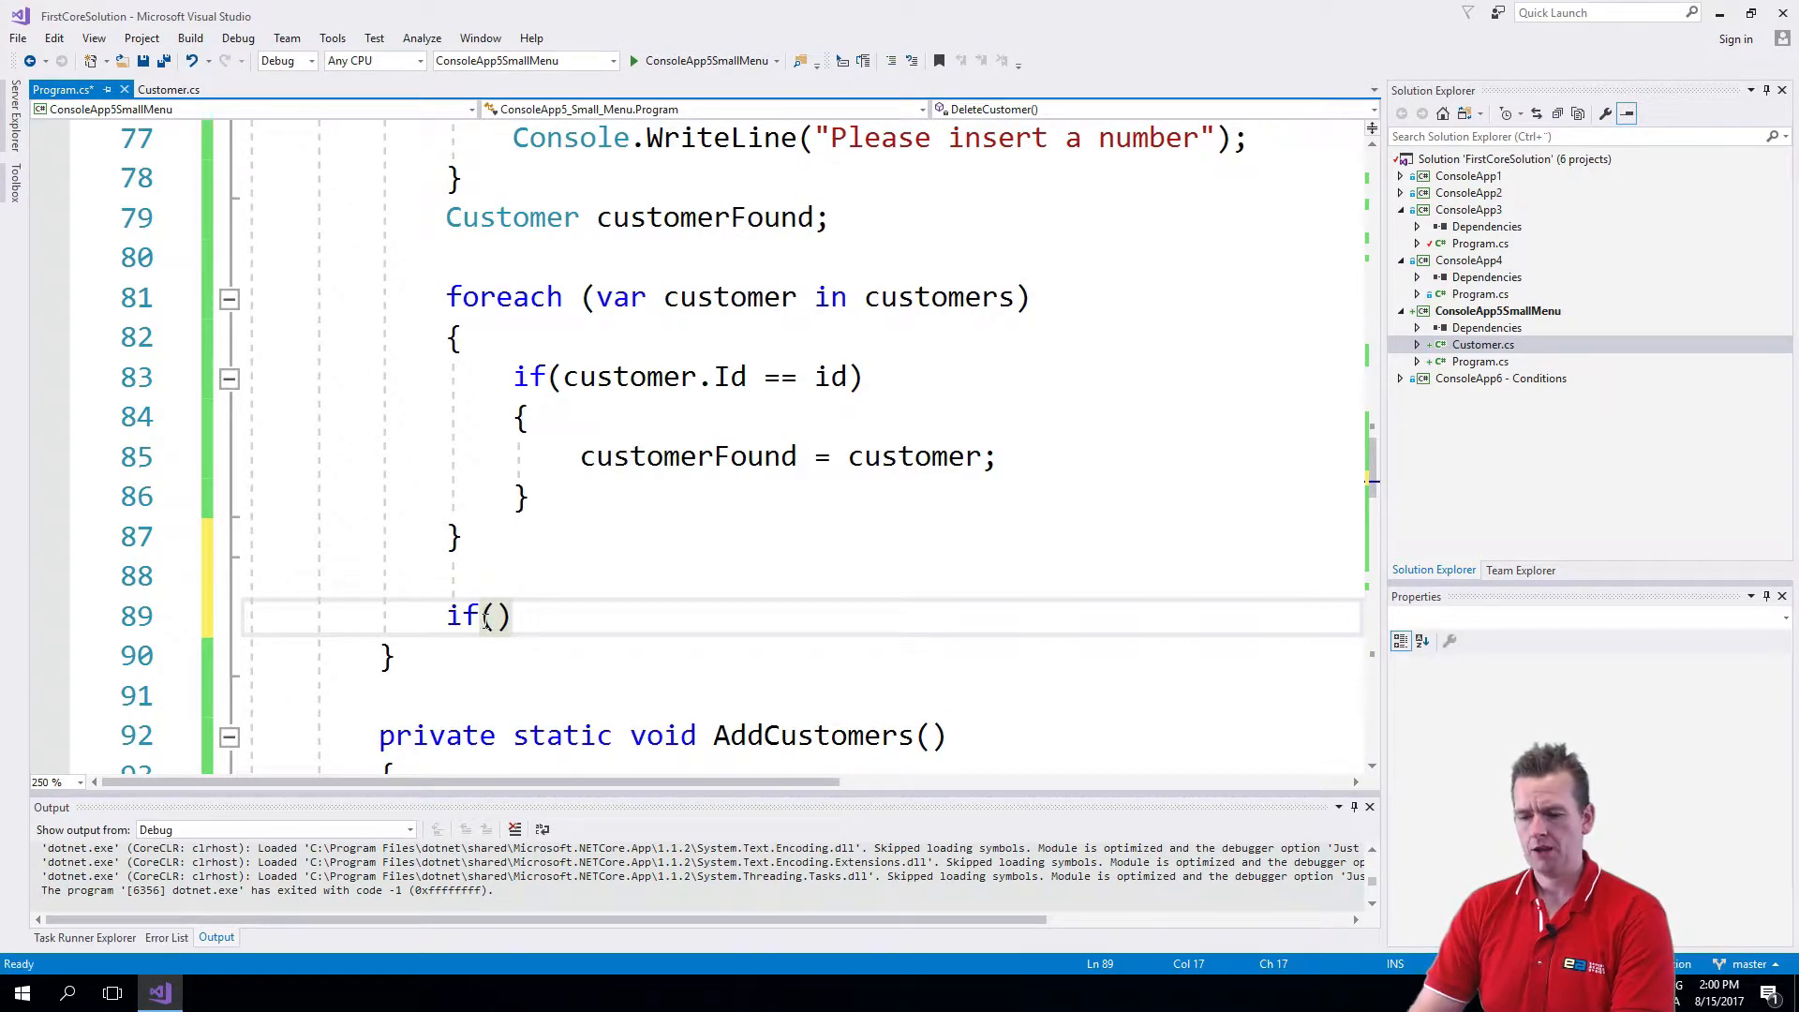
text(customerFound)
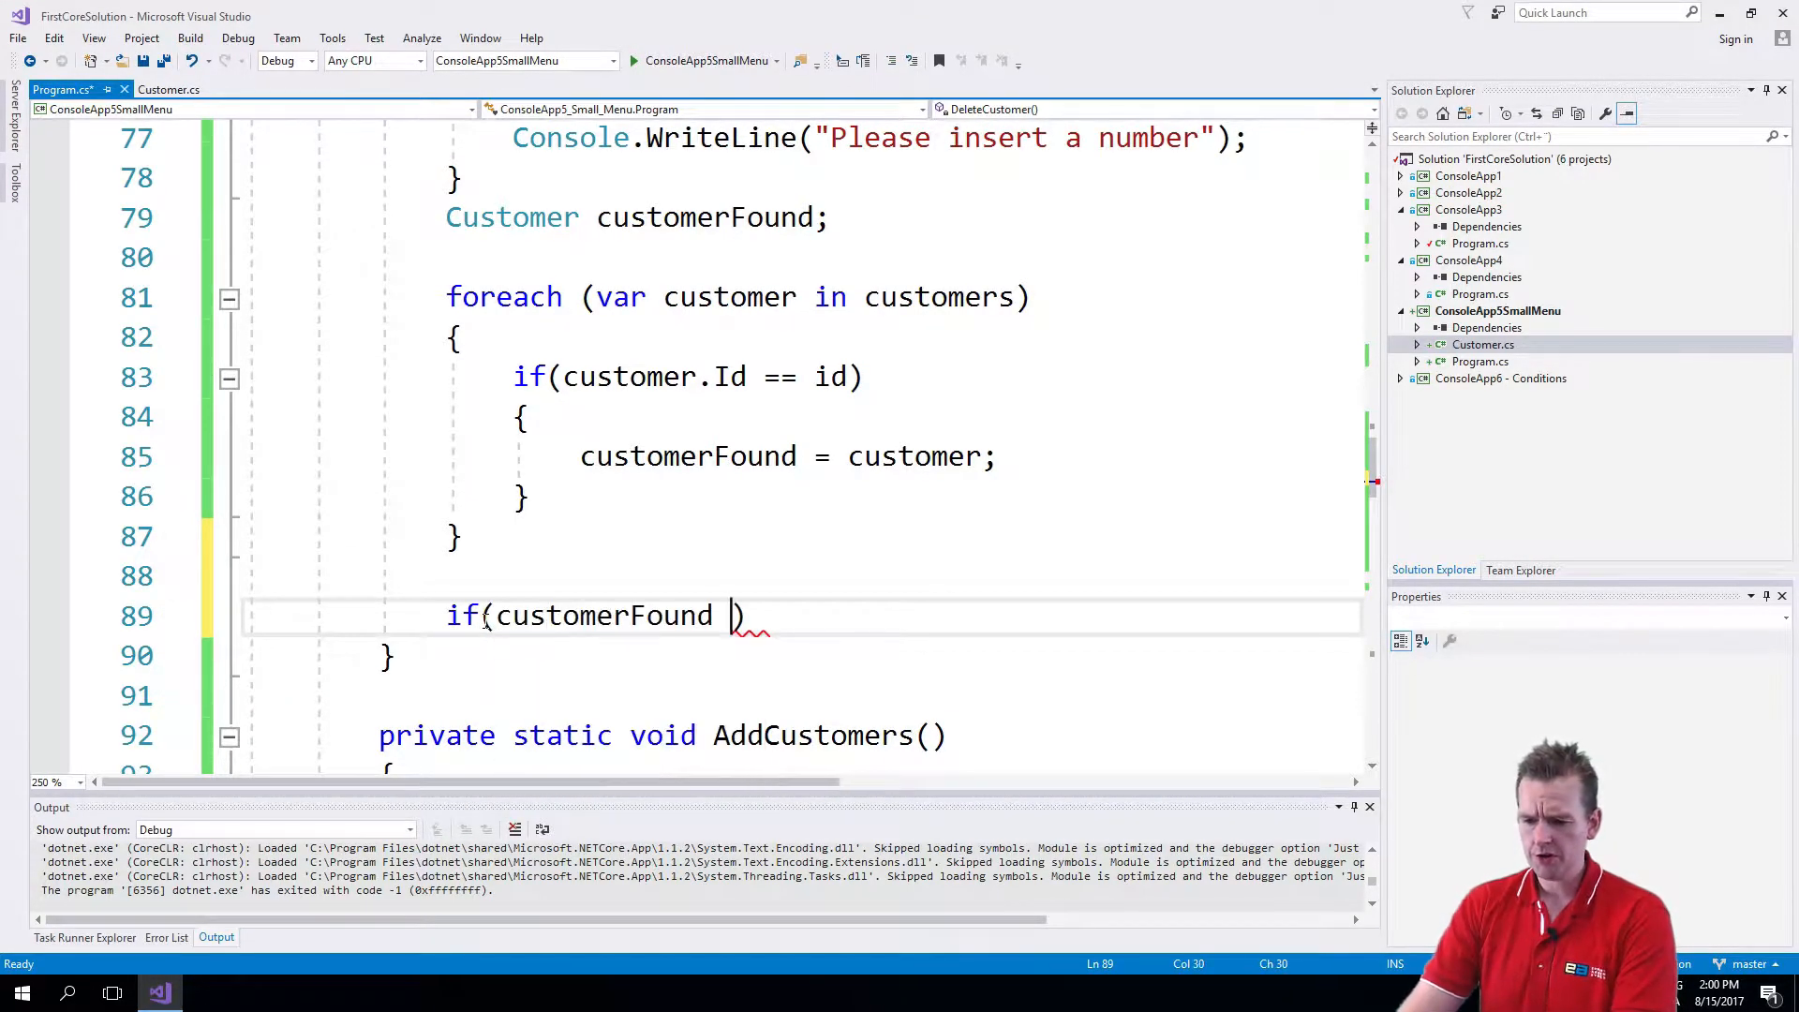
text(!= null)
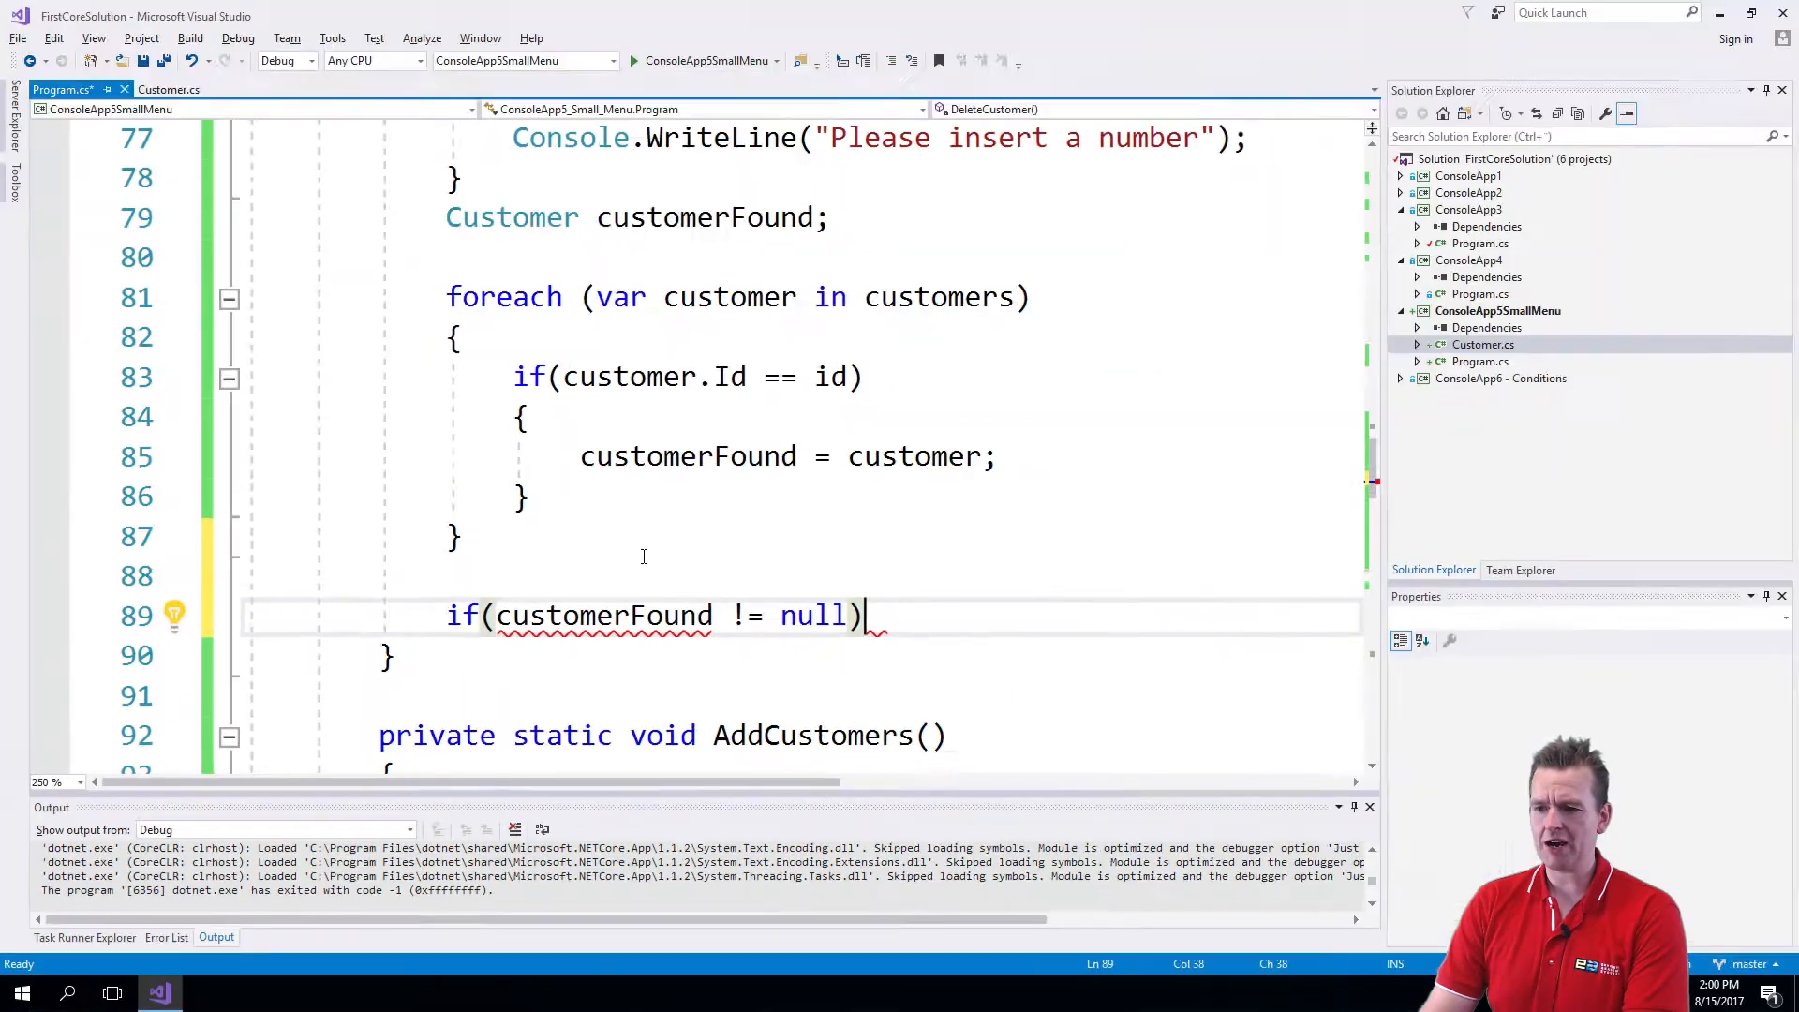
Initialise the customerFound declaration to null and save the file
double_click(703, 217)
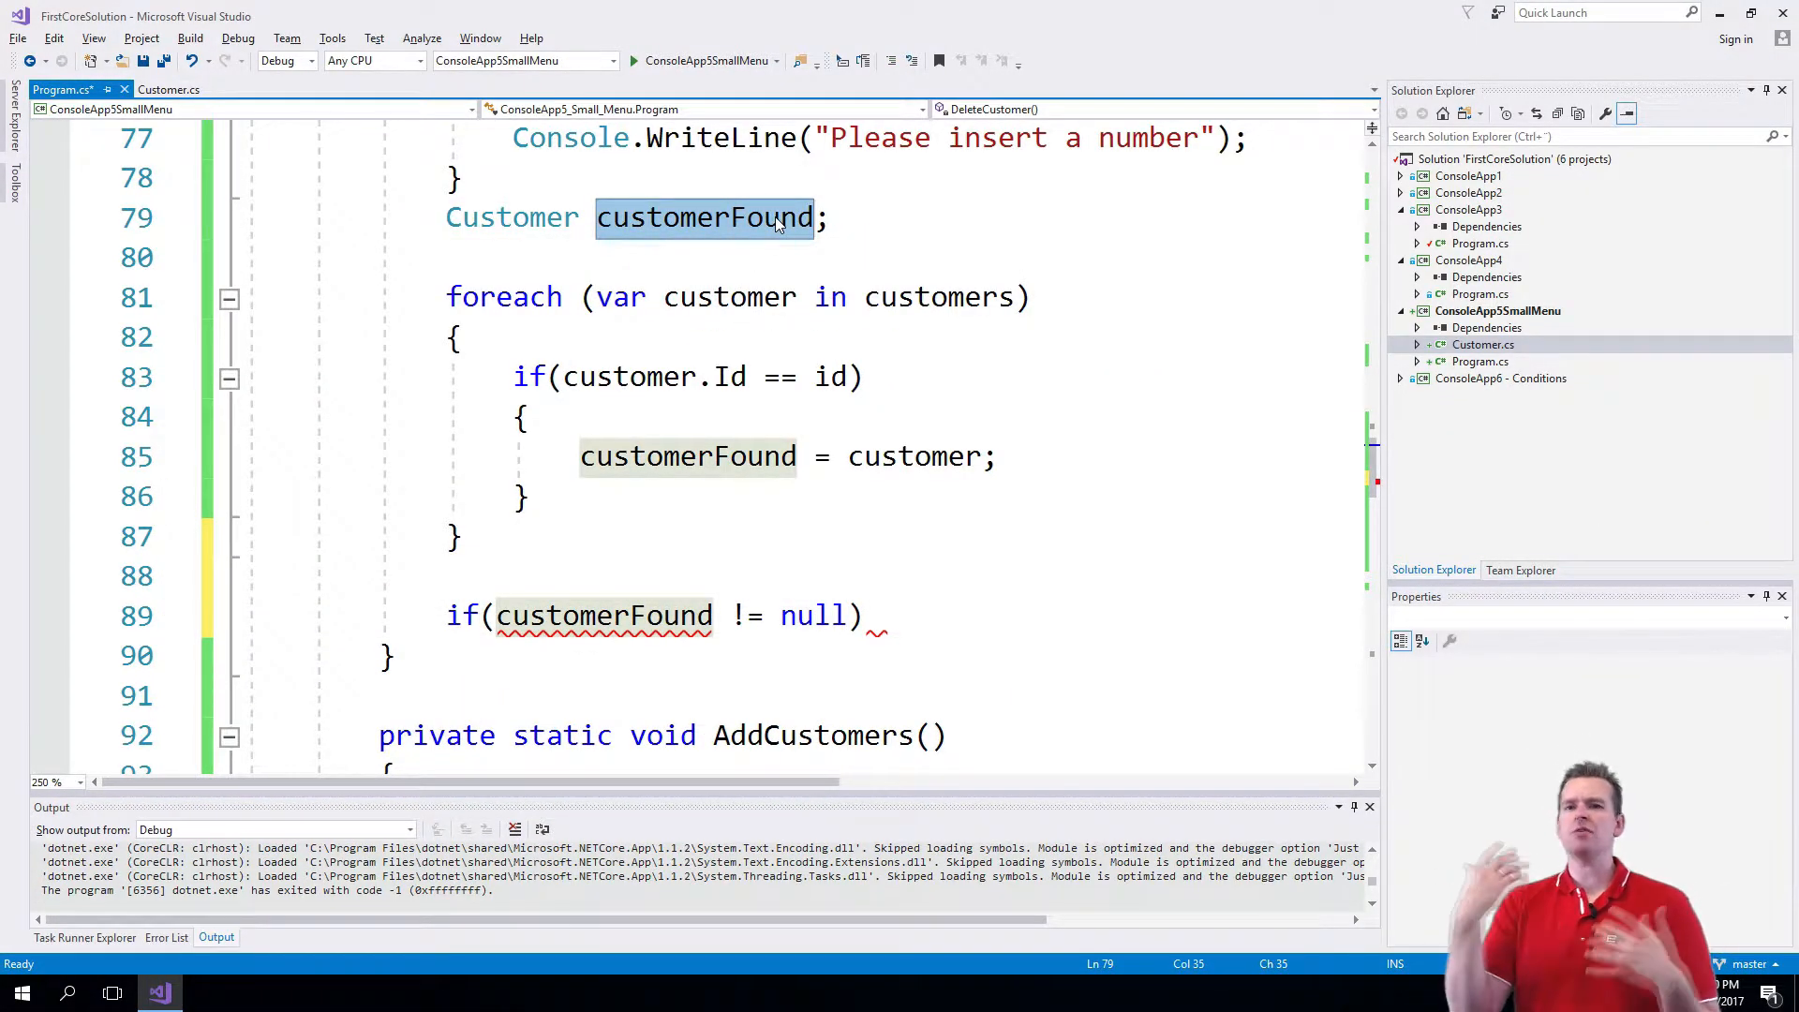
click(815, 216)
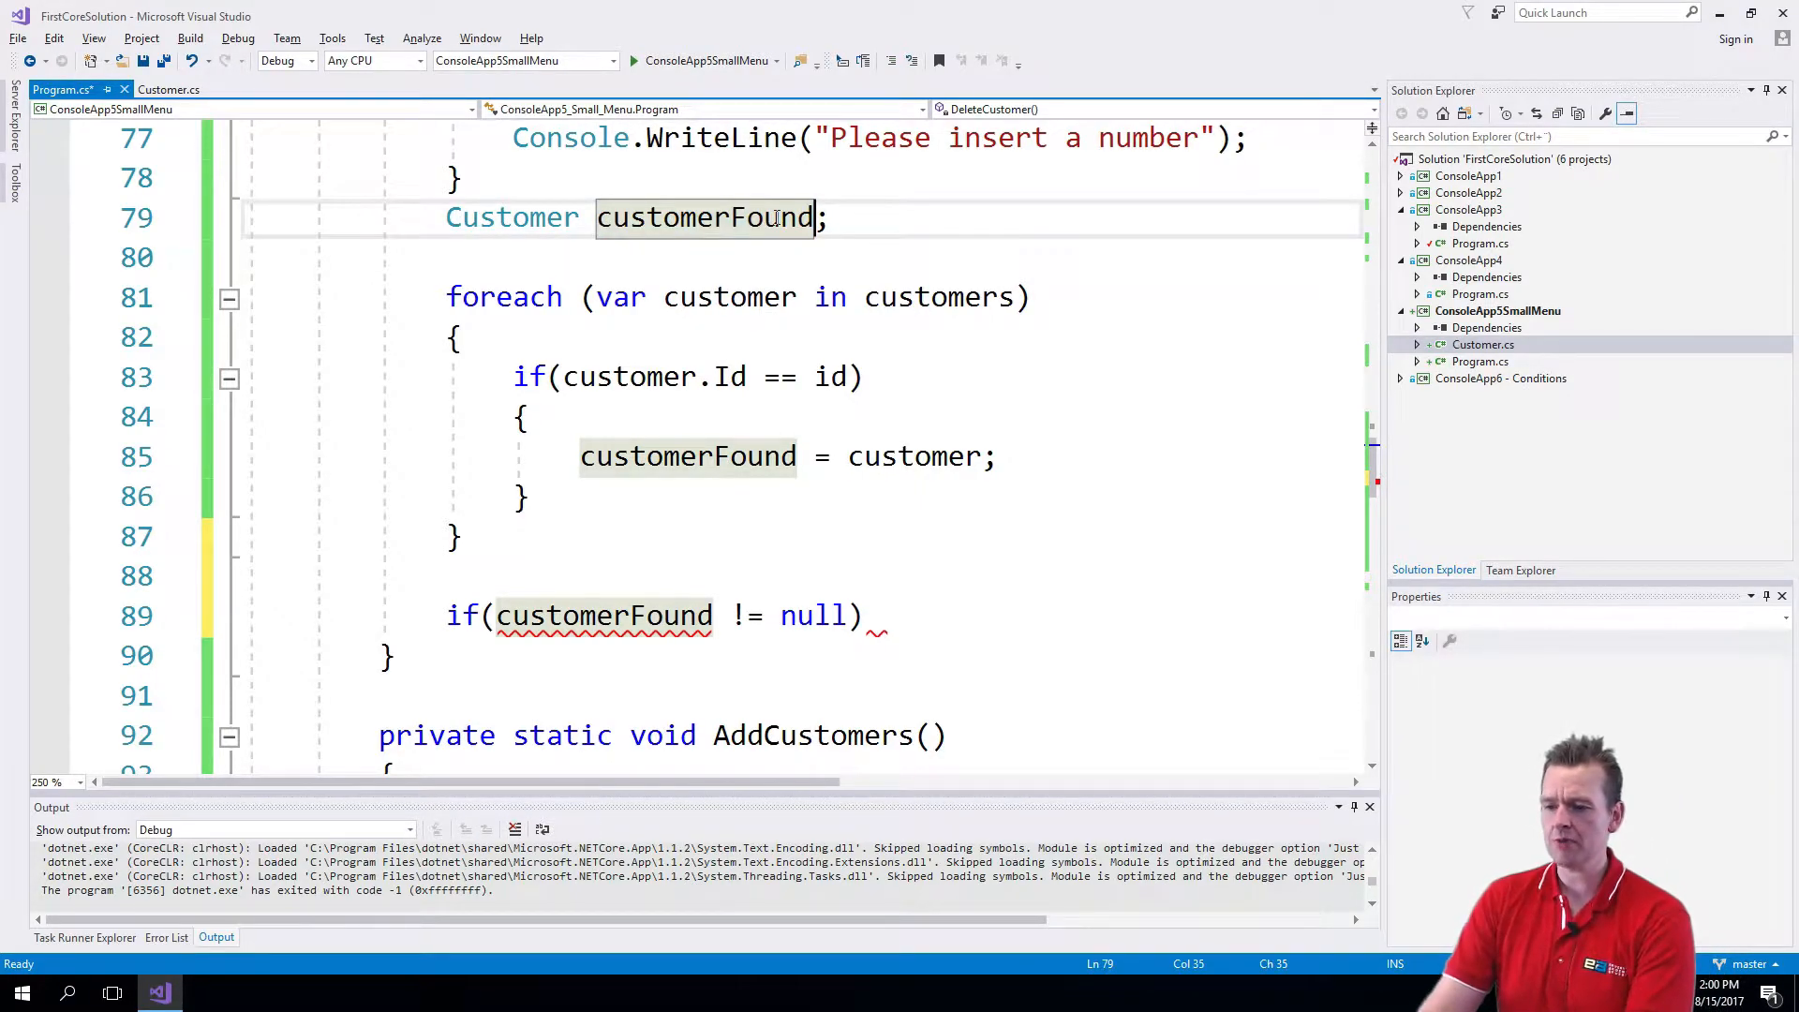
text(= null)
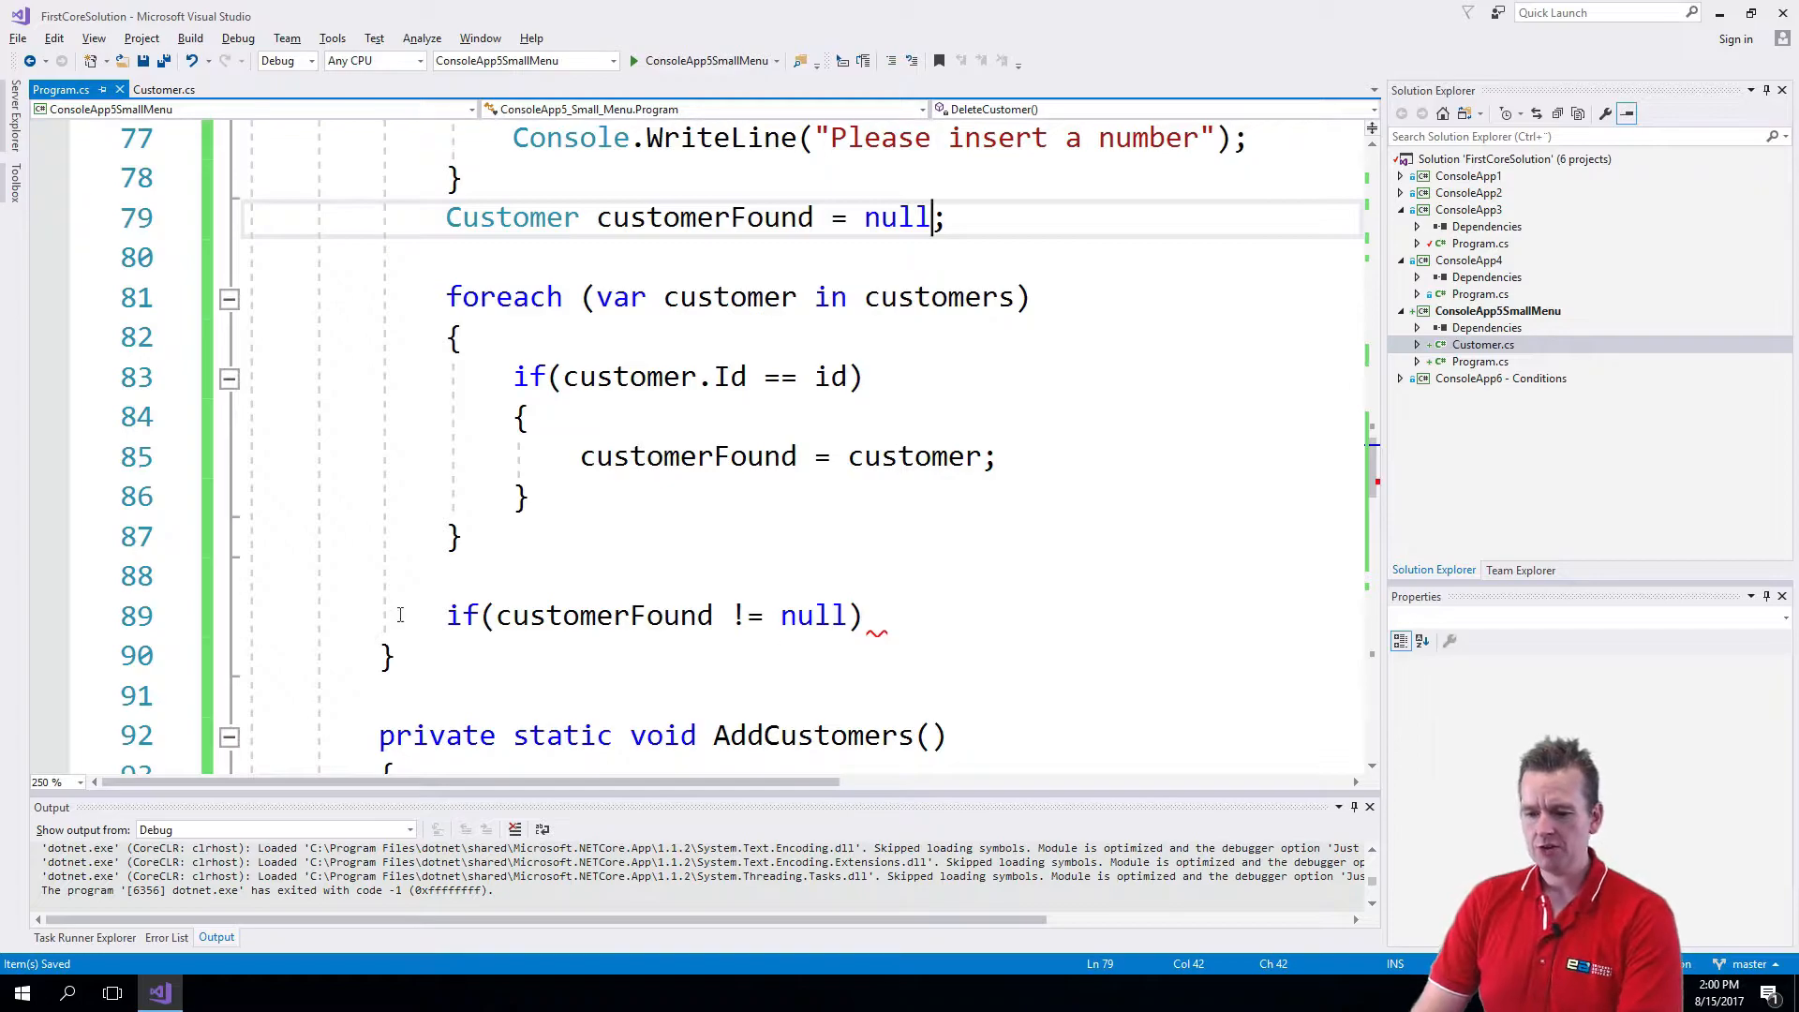
double_click(703, 216)
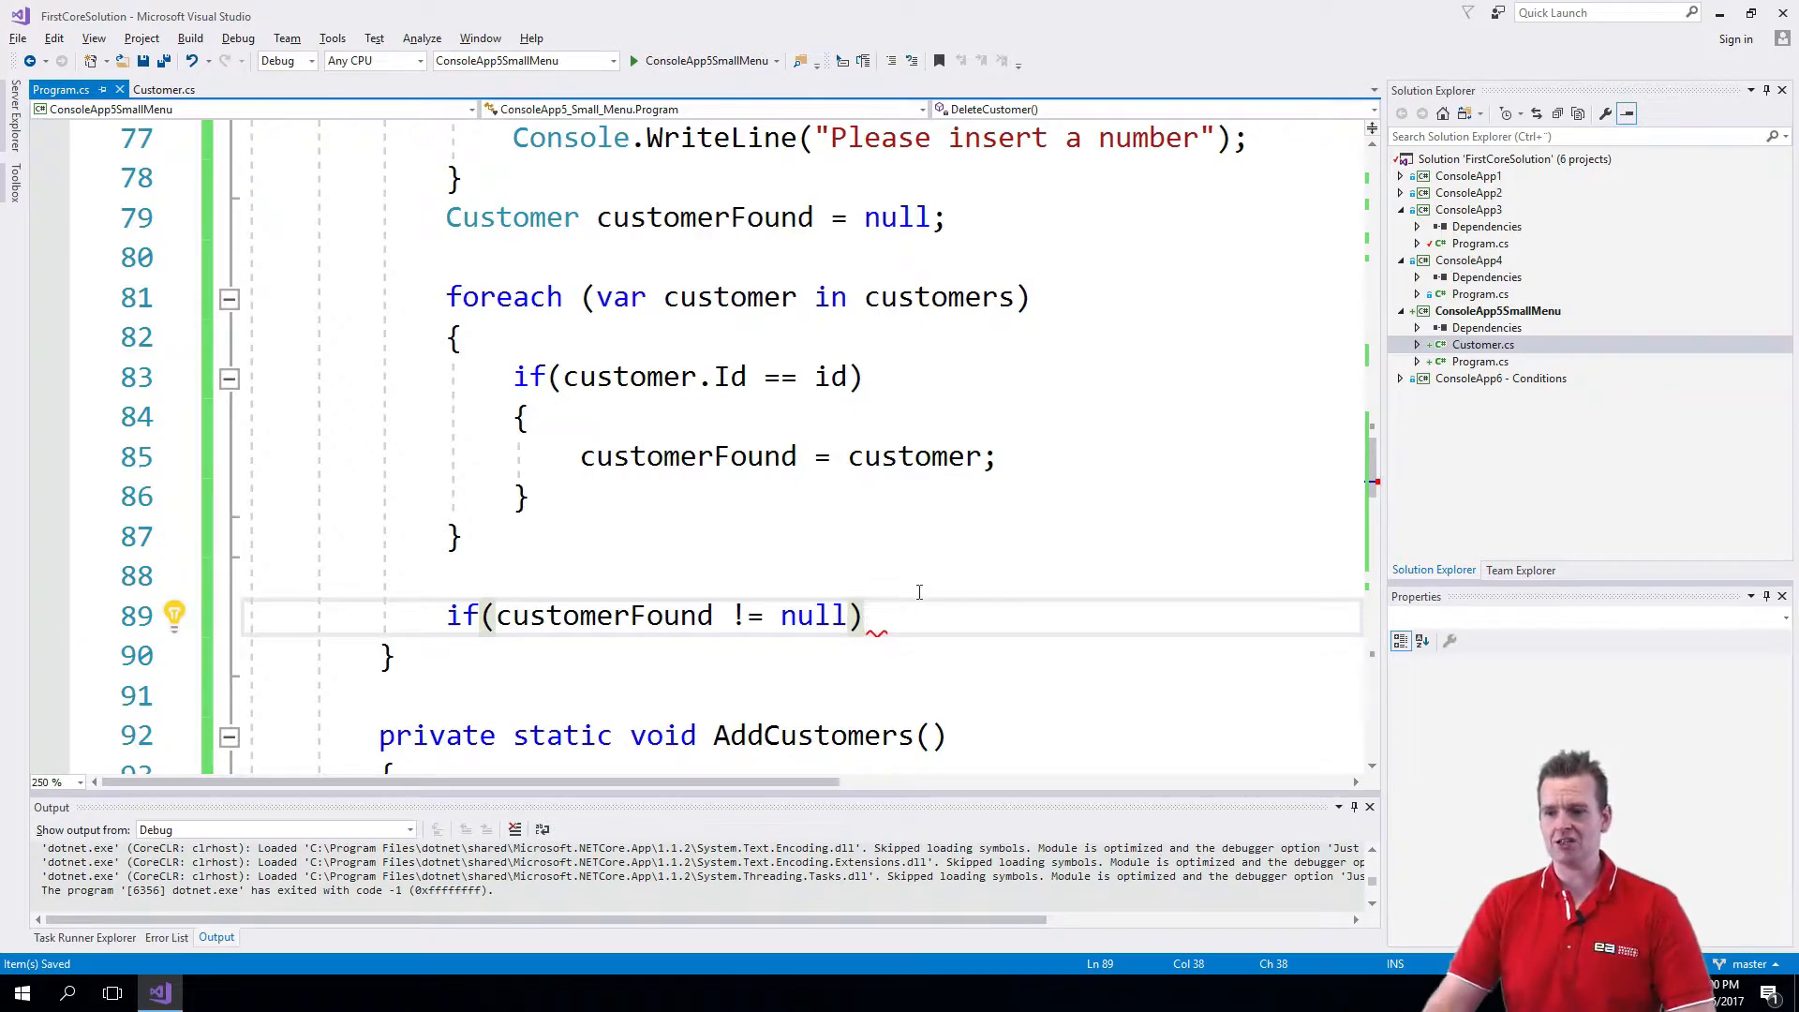
Give the null check a body calling customers.Remove(customerFound); with customerFound completed from IntelliSense
text({ })
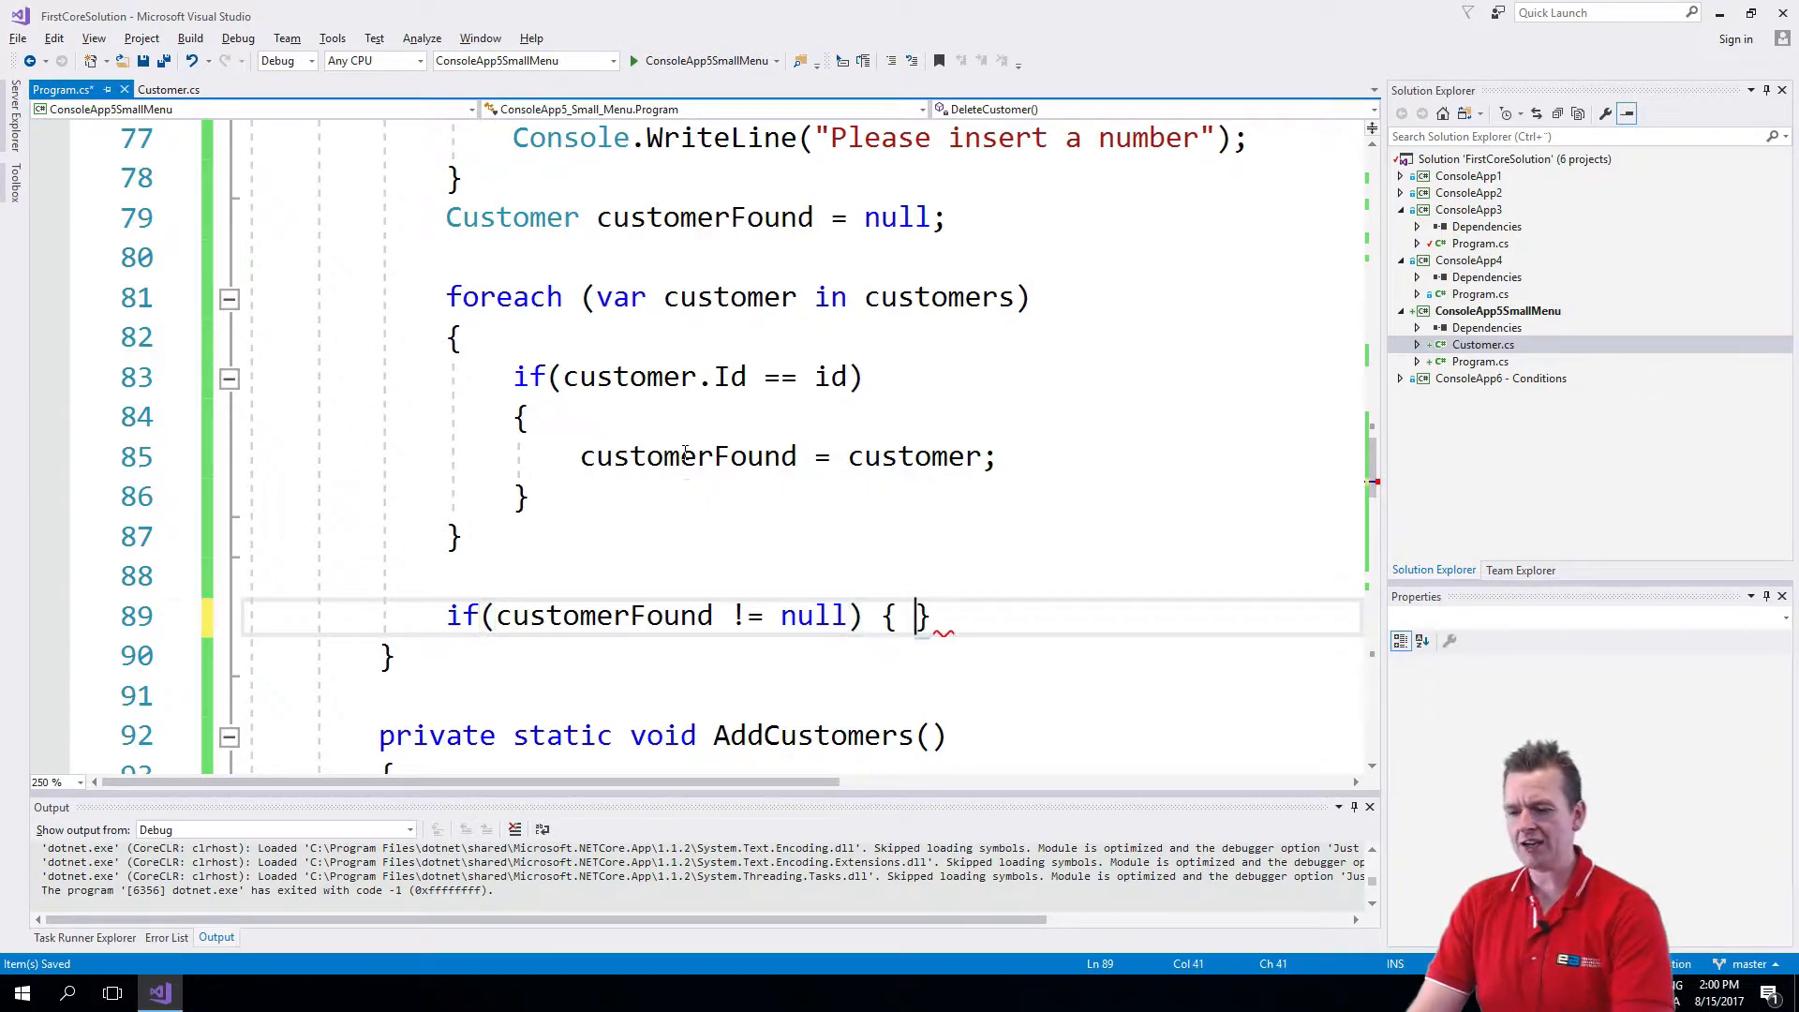
key(enter)
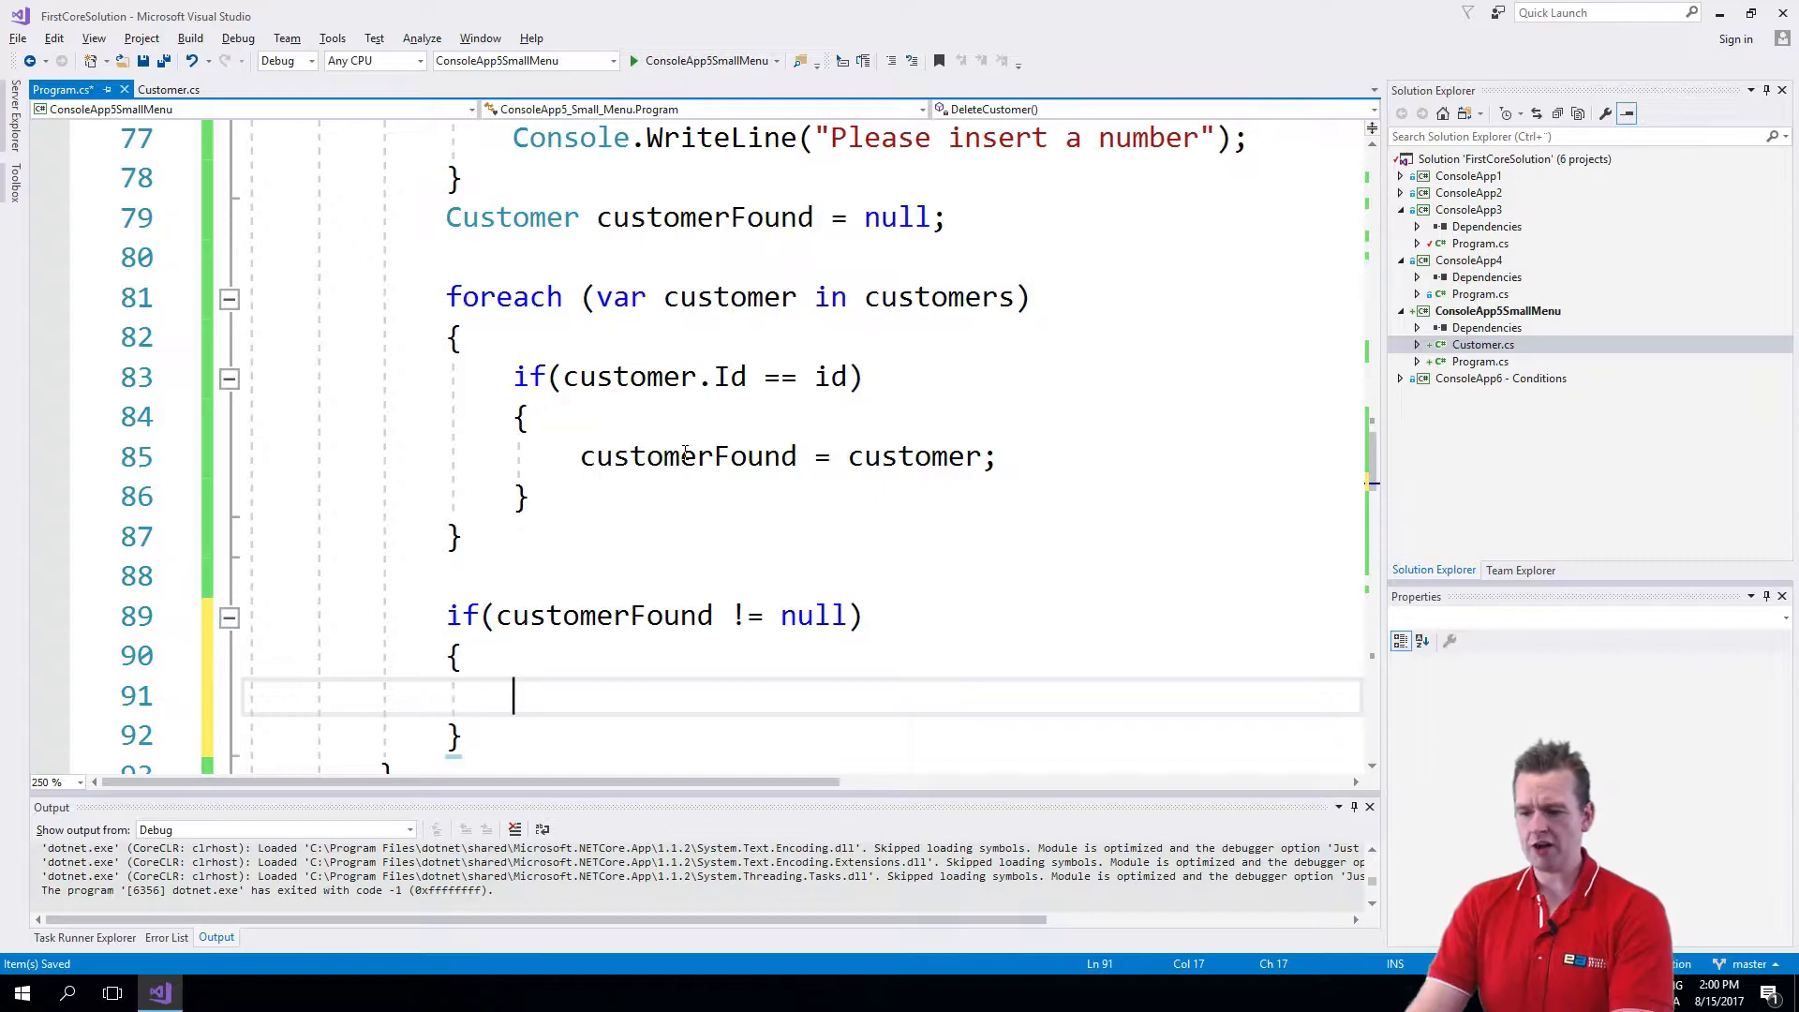
text(customers)
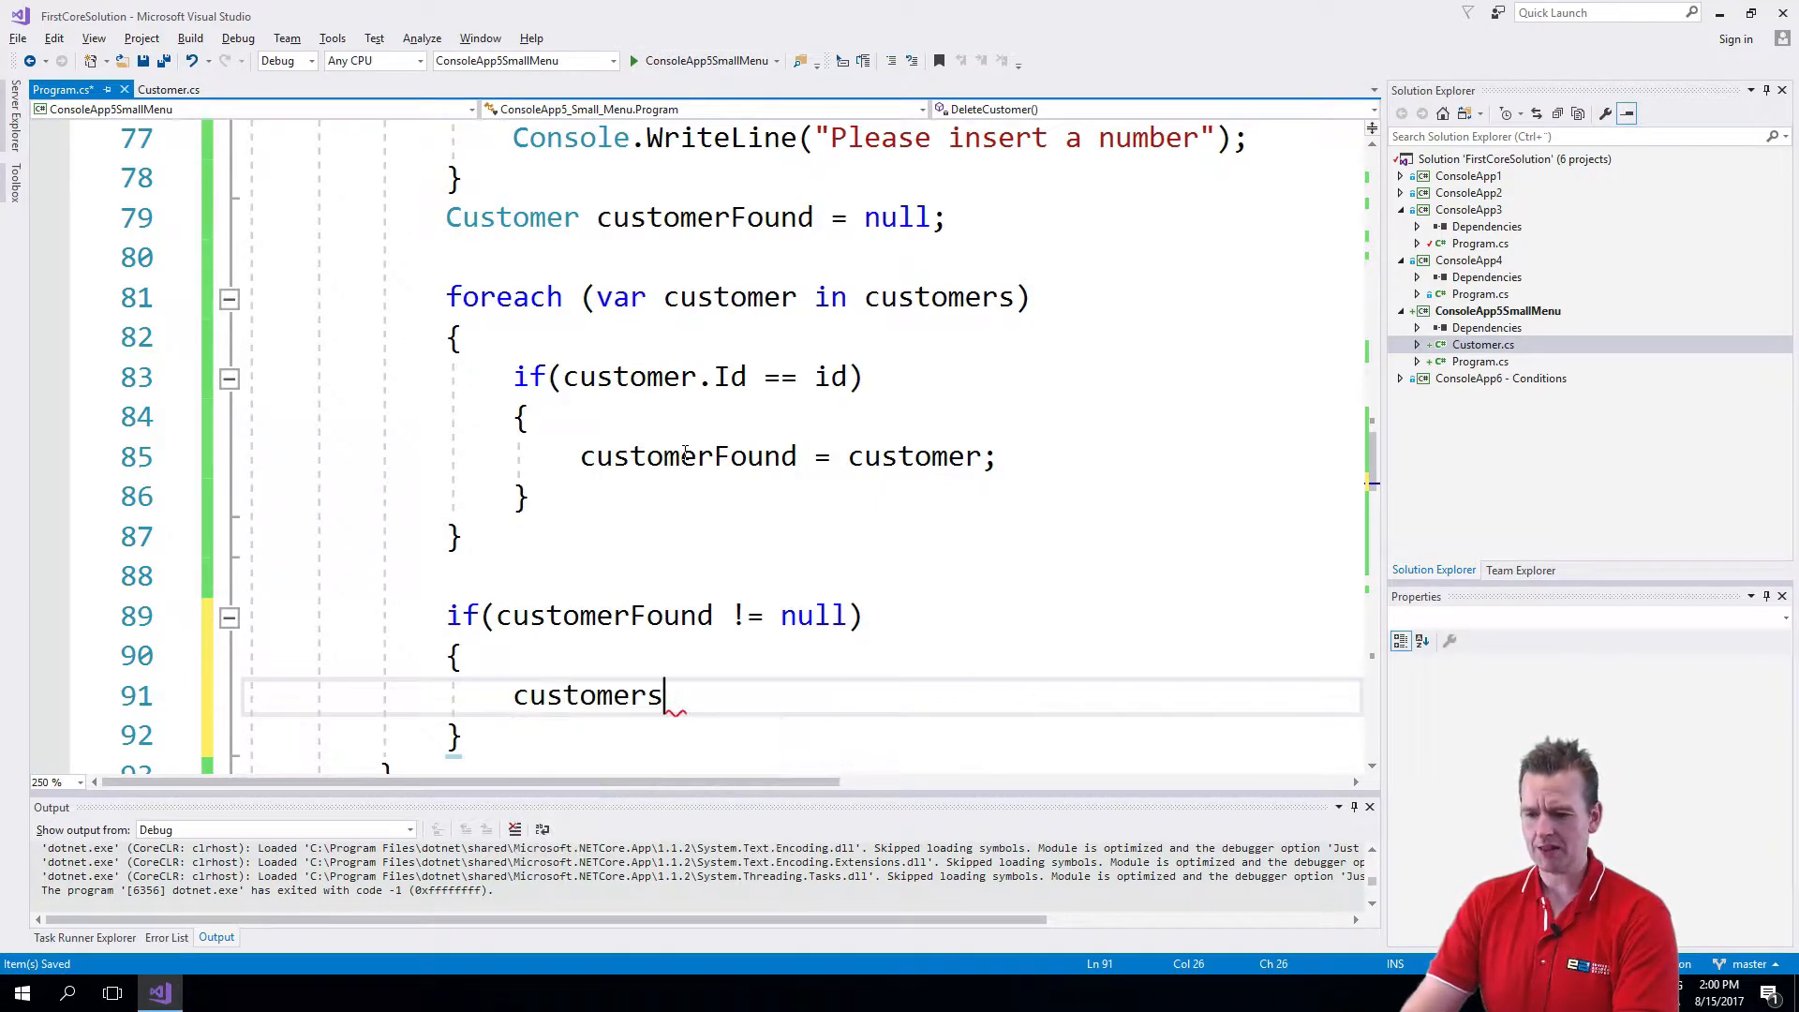
text(.)
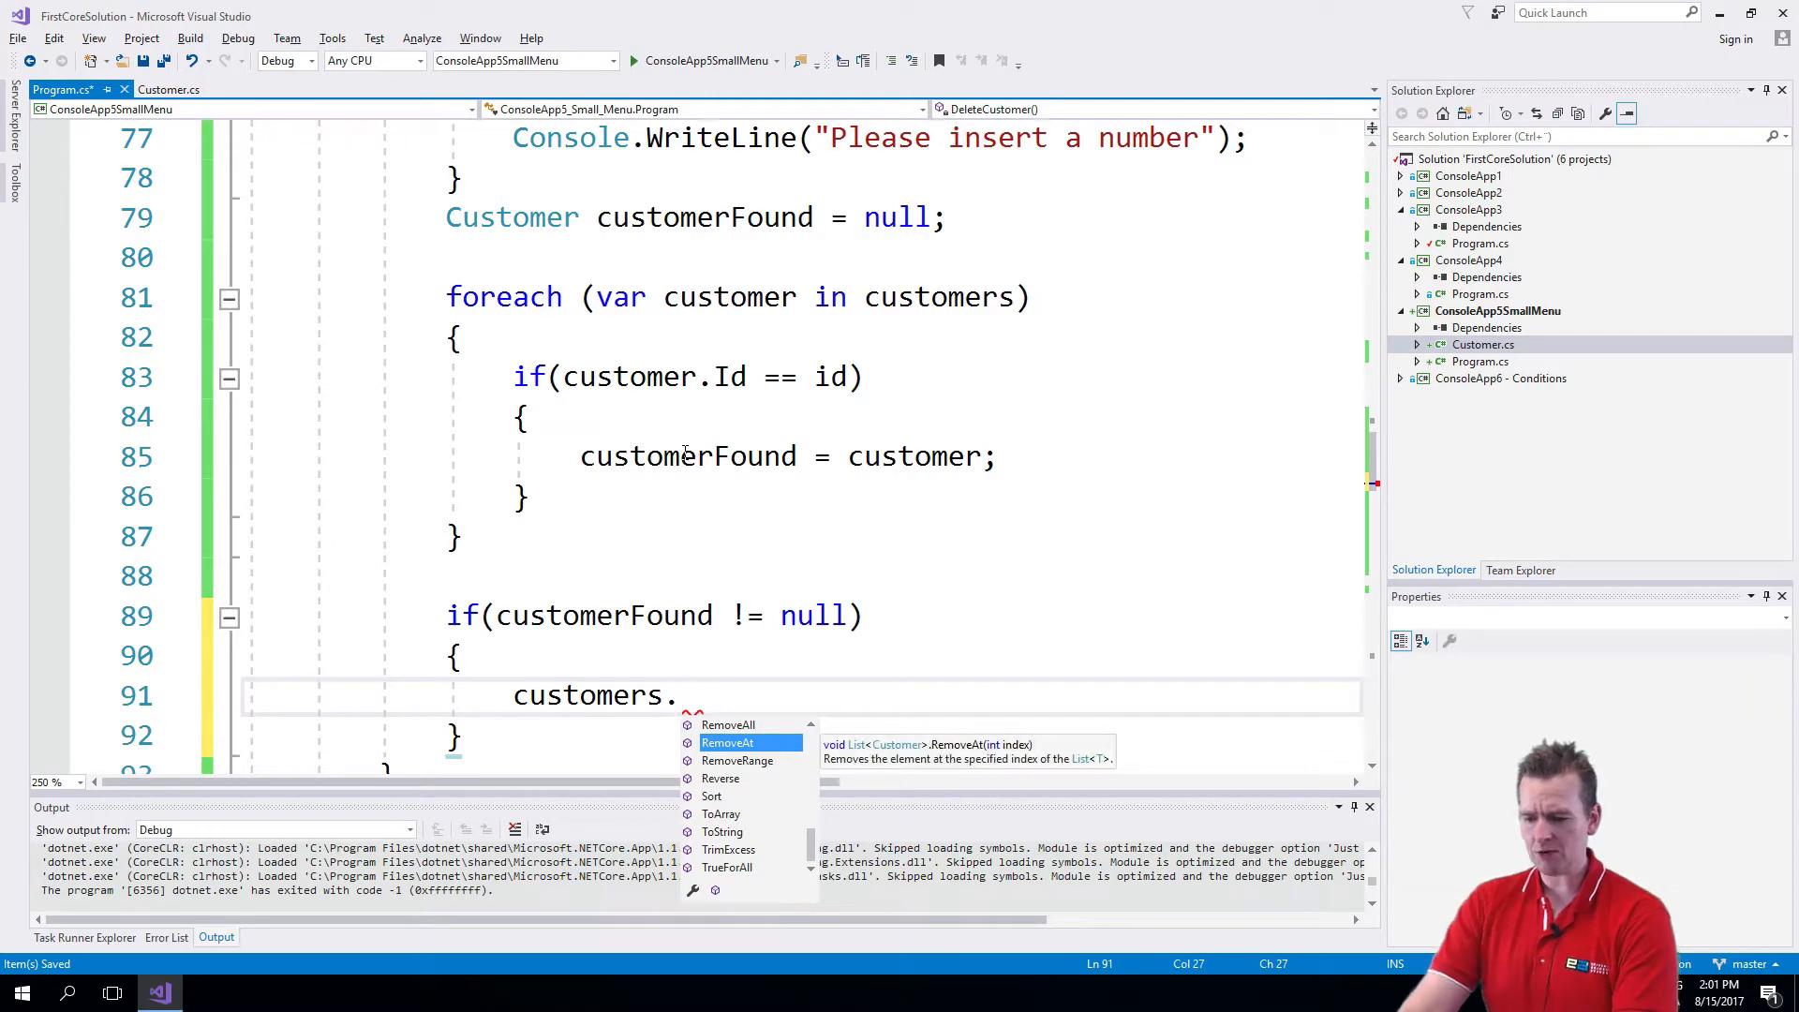
text(Remove)
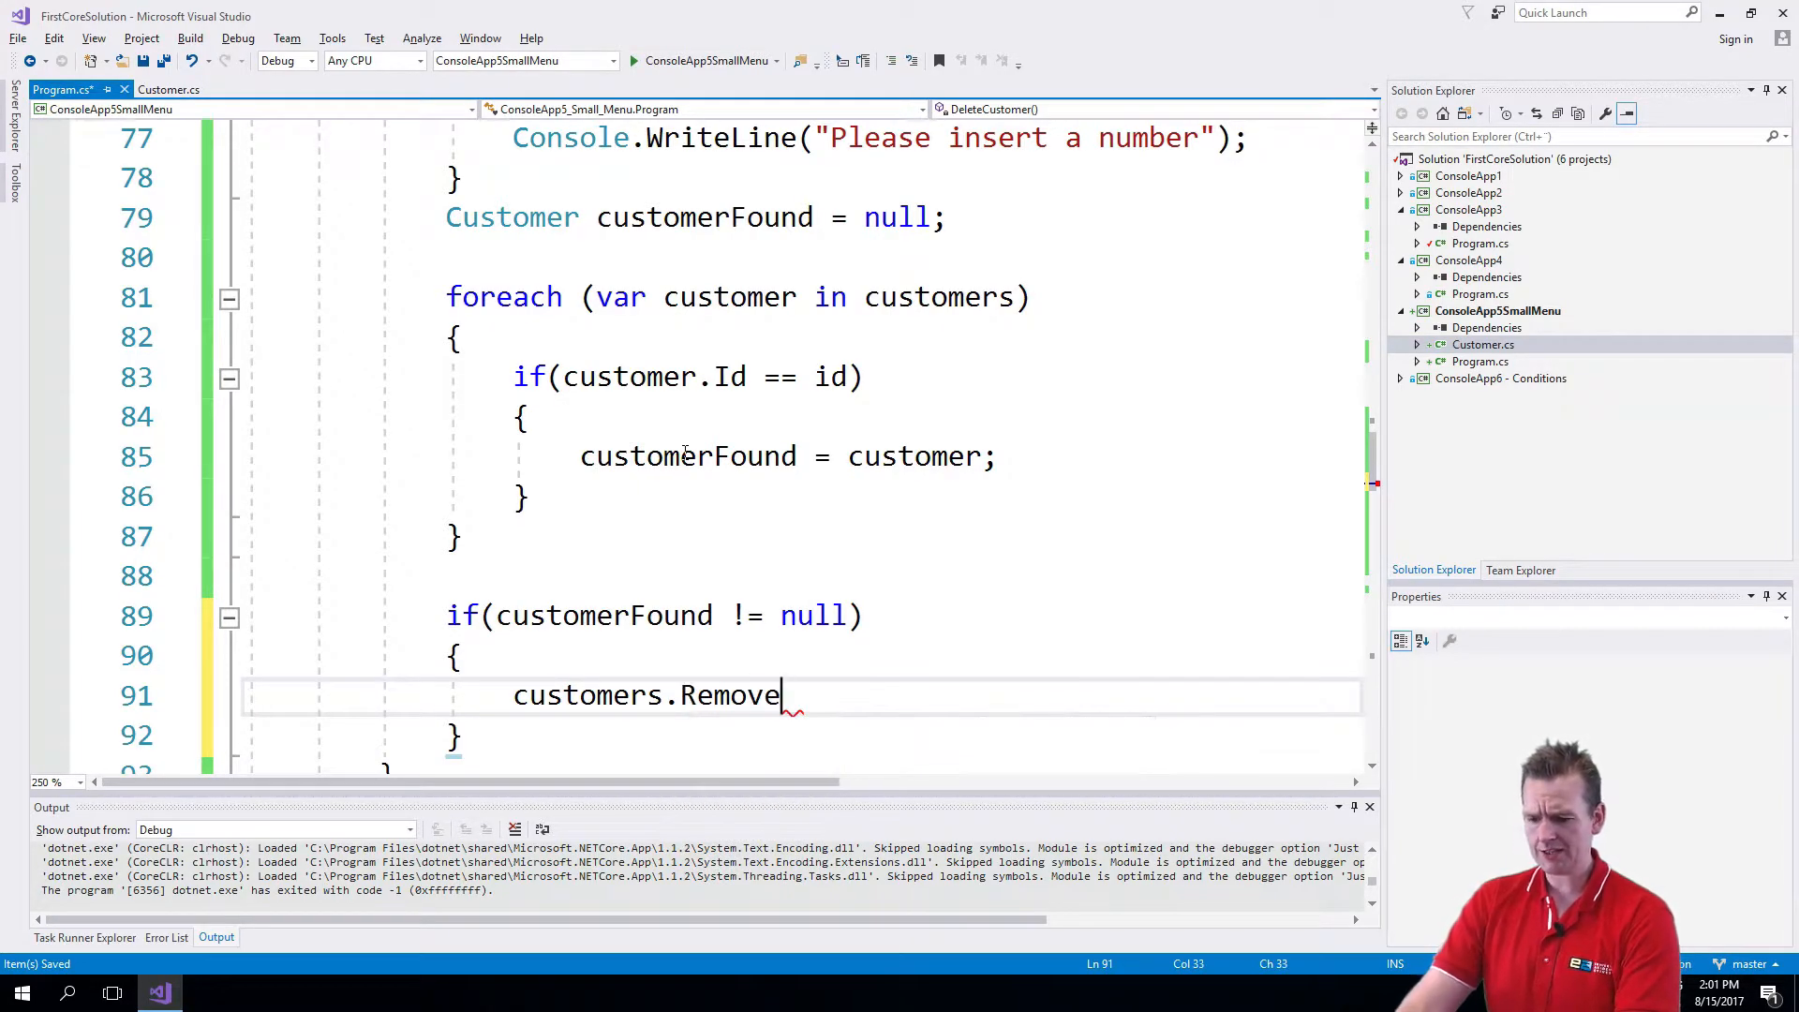
text((cu)
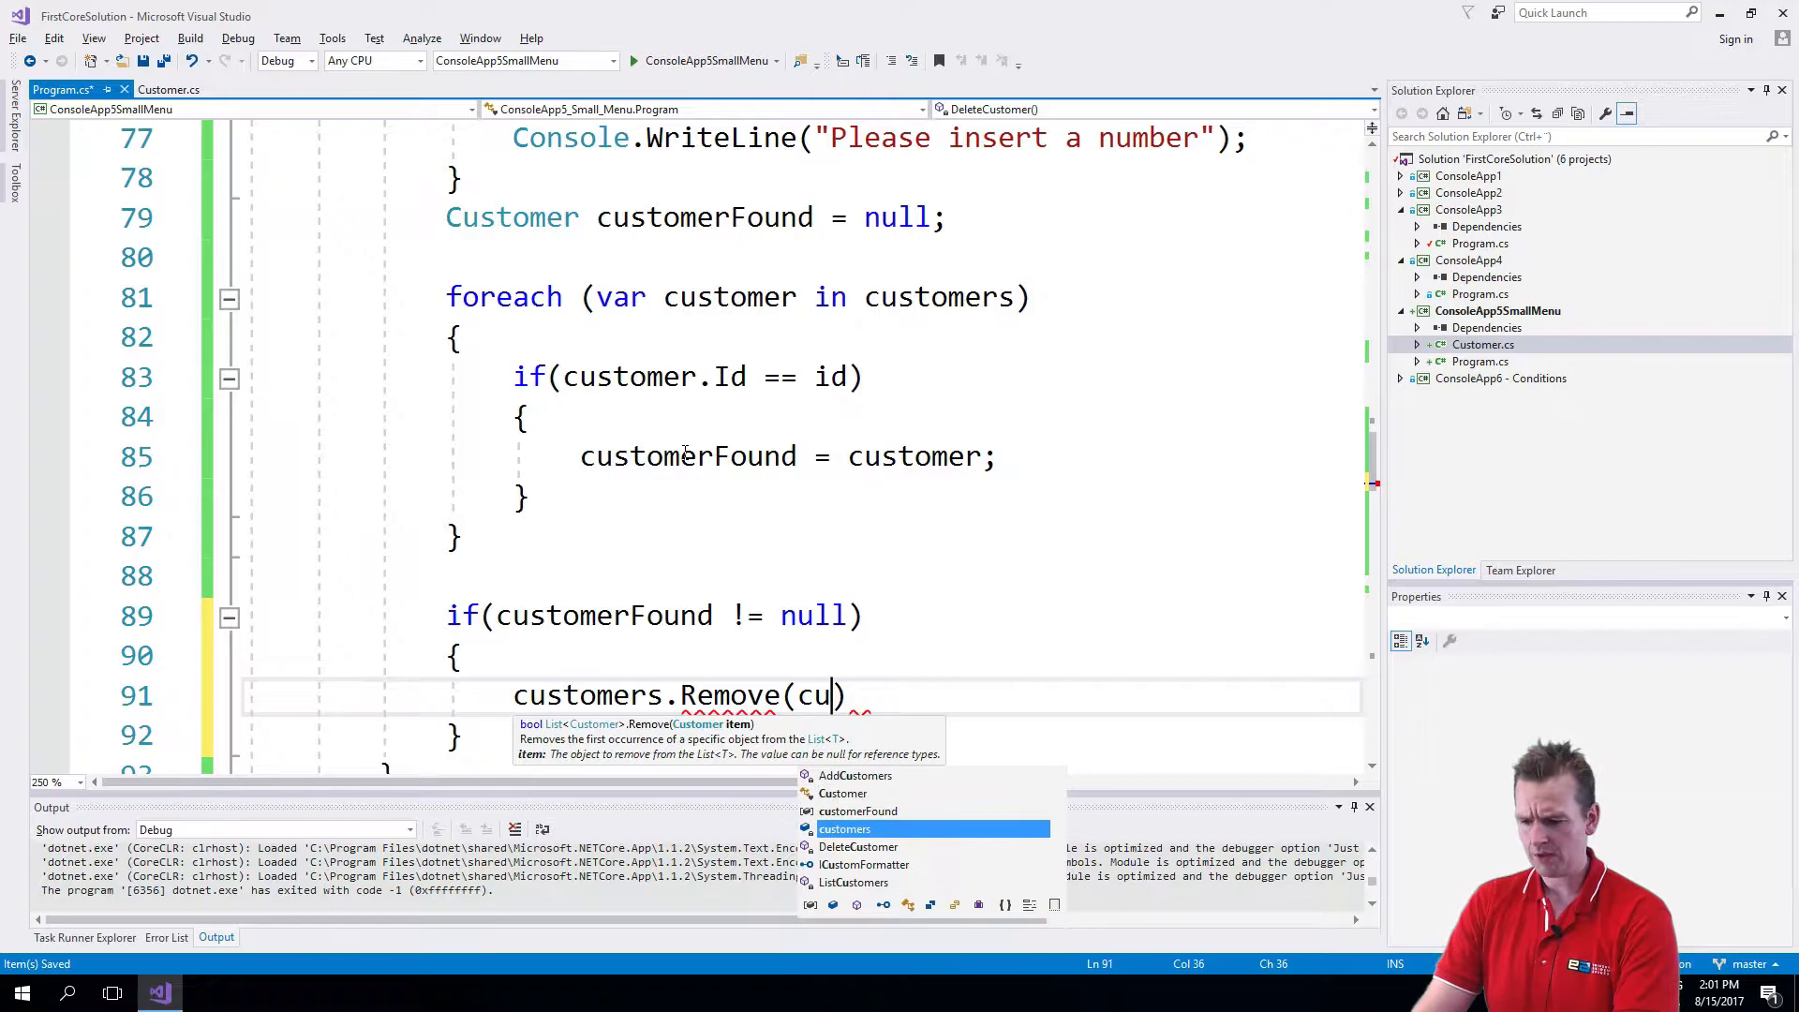
key(down)
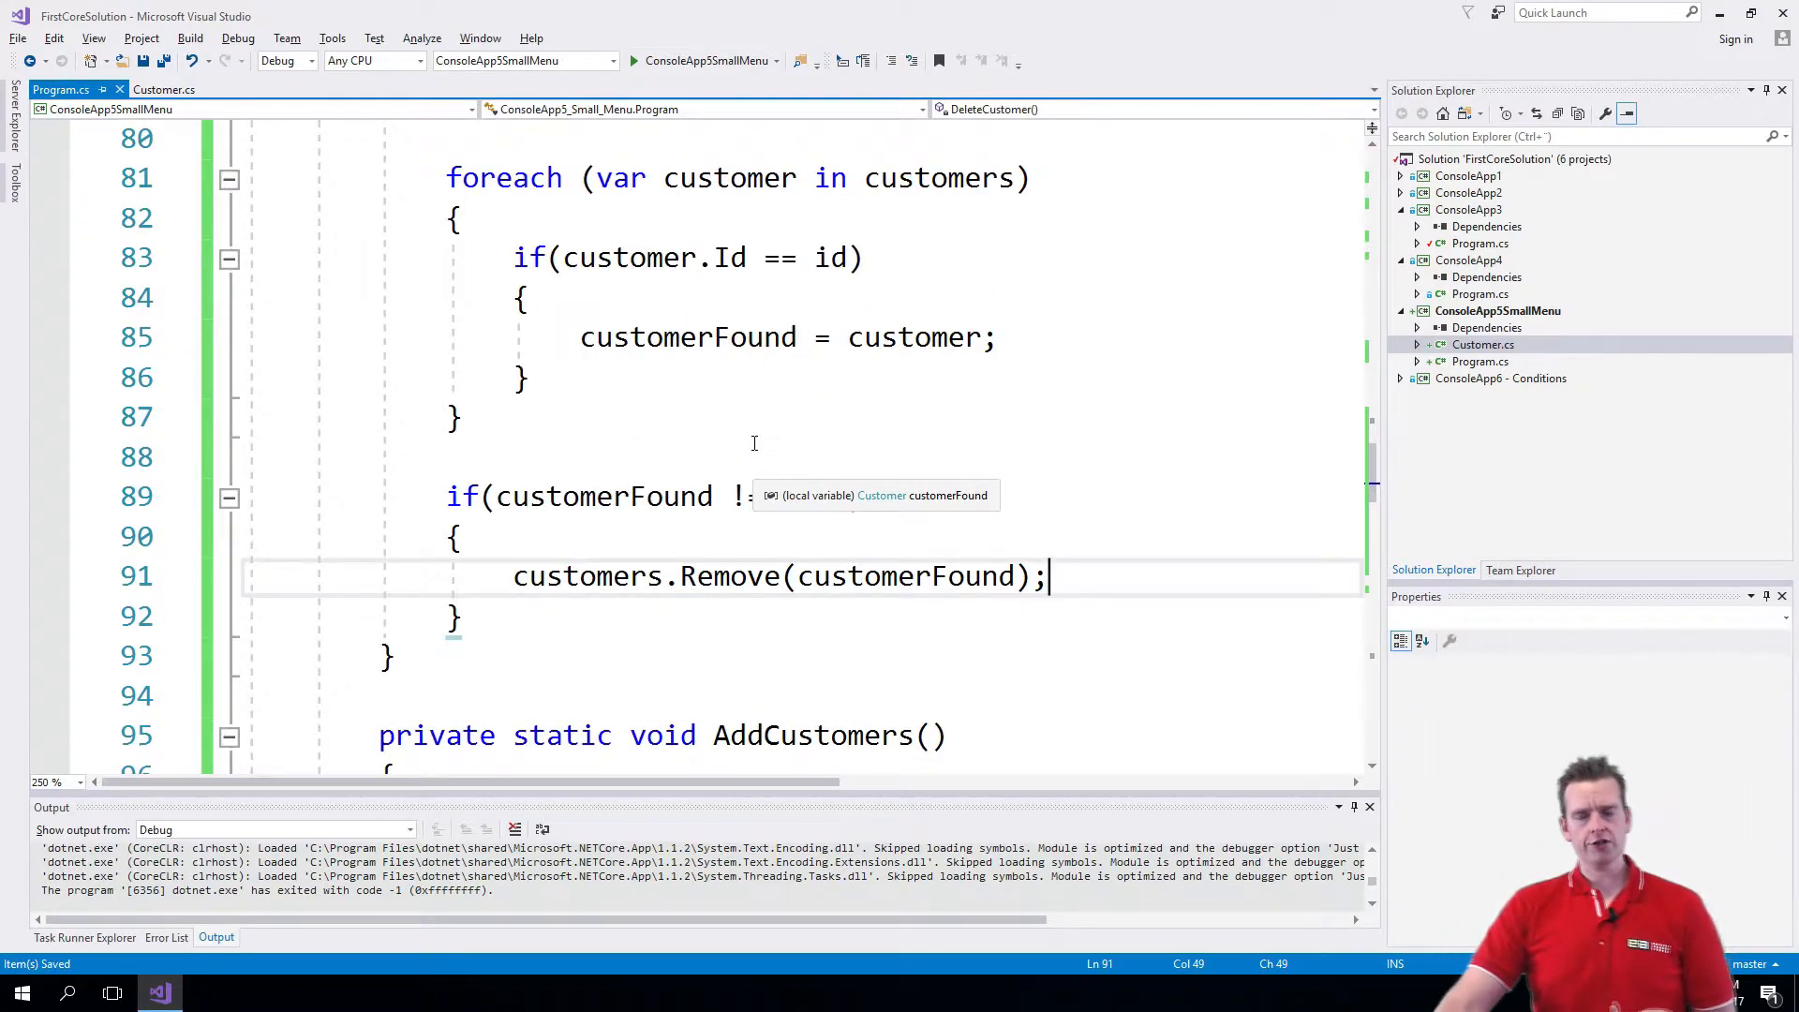
scroll(up, 3)
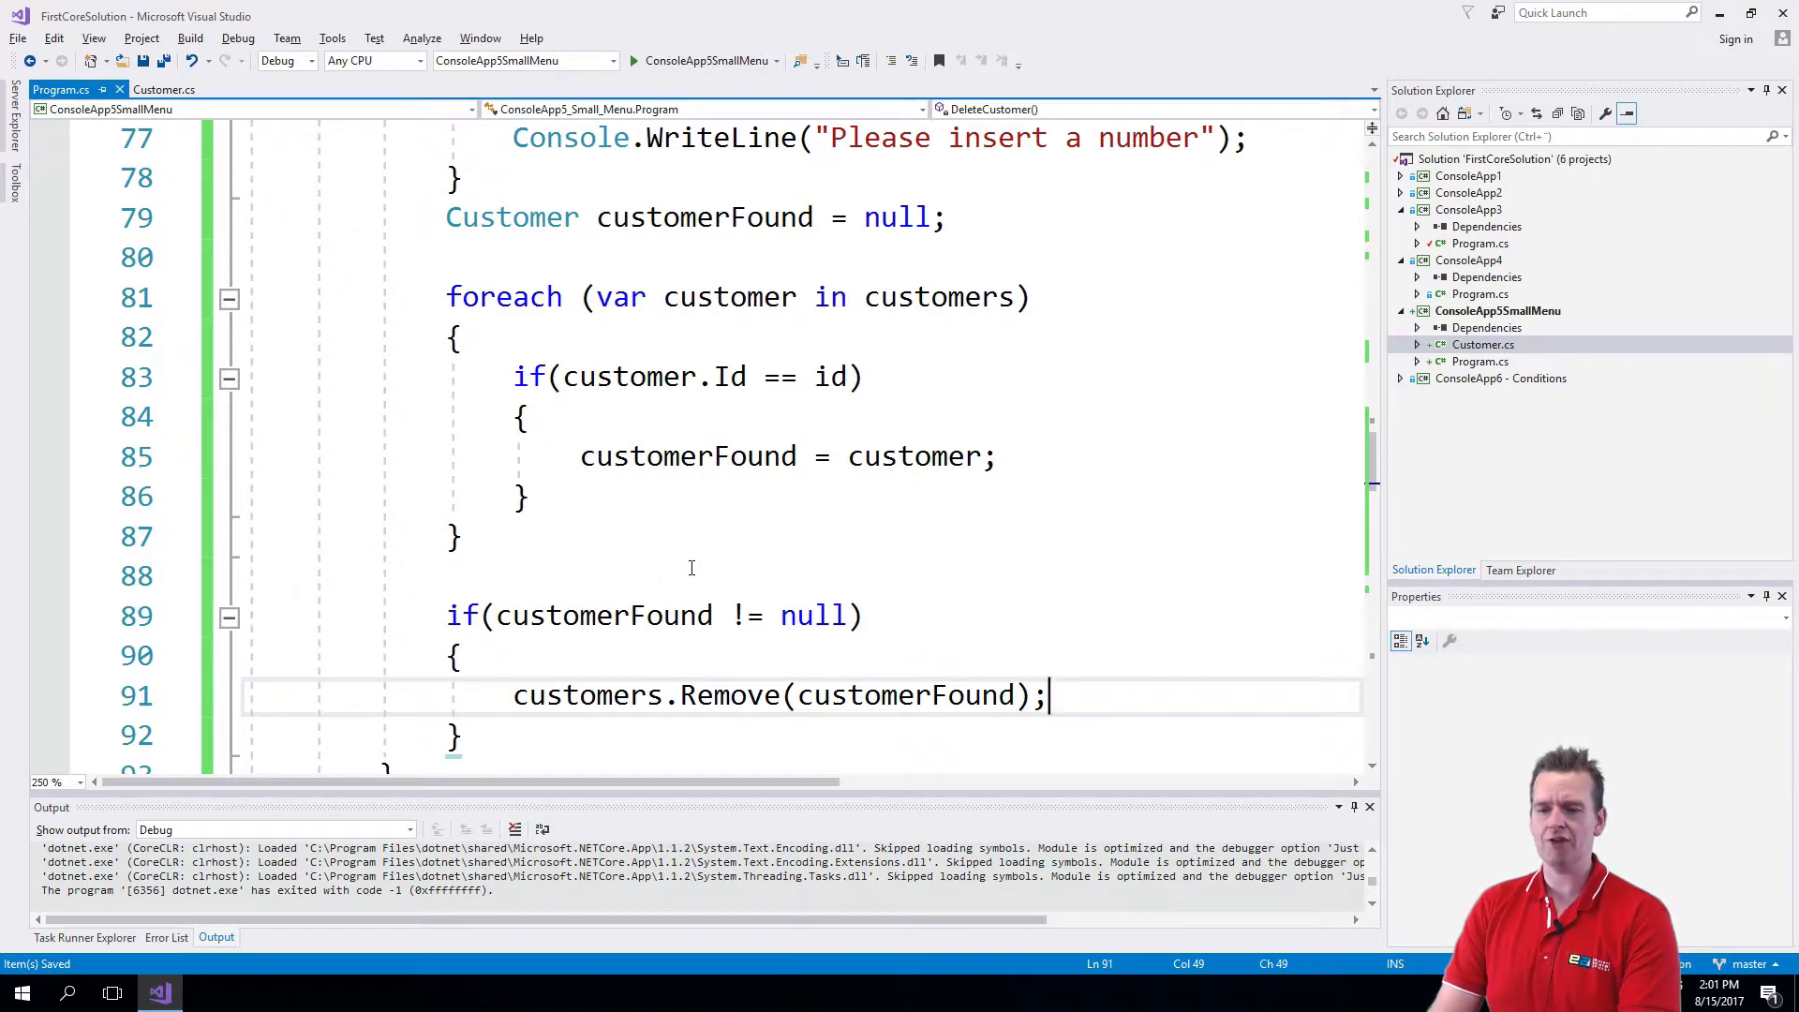
Start the ConsoleApp5SmallMenu project to build and run the console app
click(632, 61)
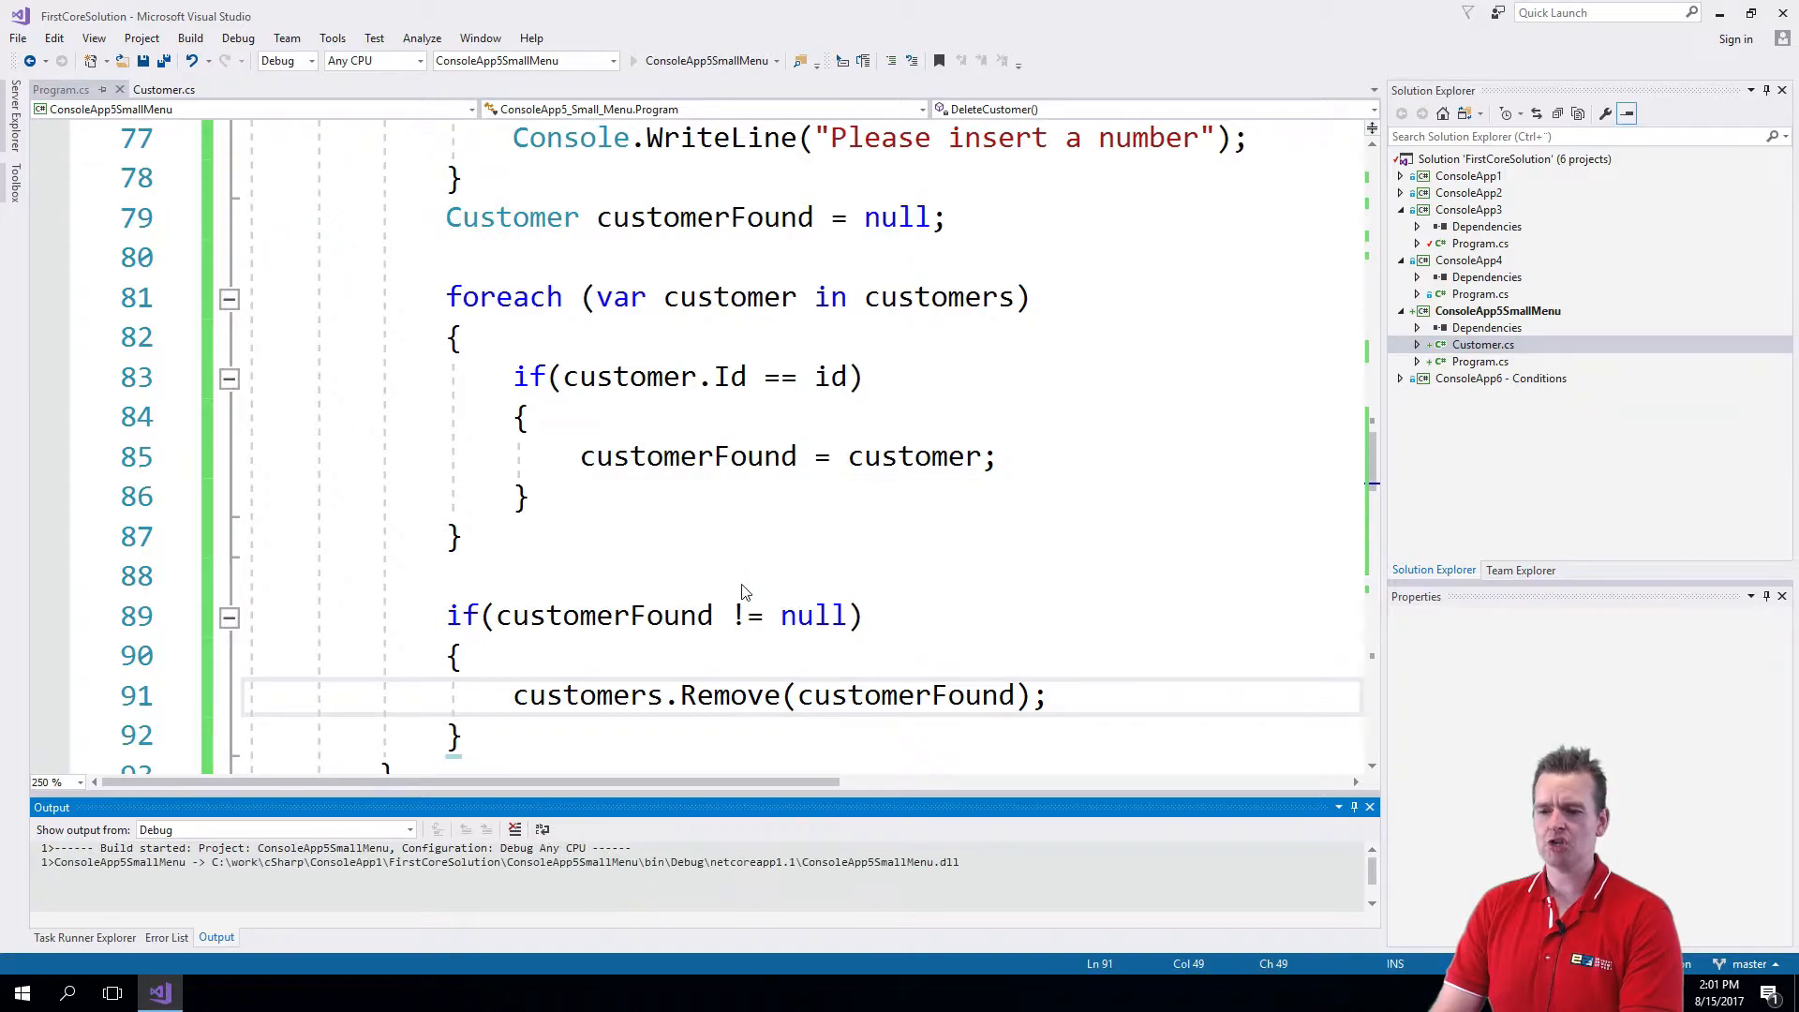
Delete customers with Id 1 and 2 via menu option 3 and list customers to see an empty list
key(F5)
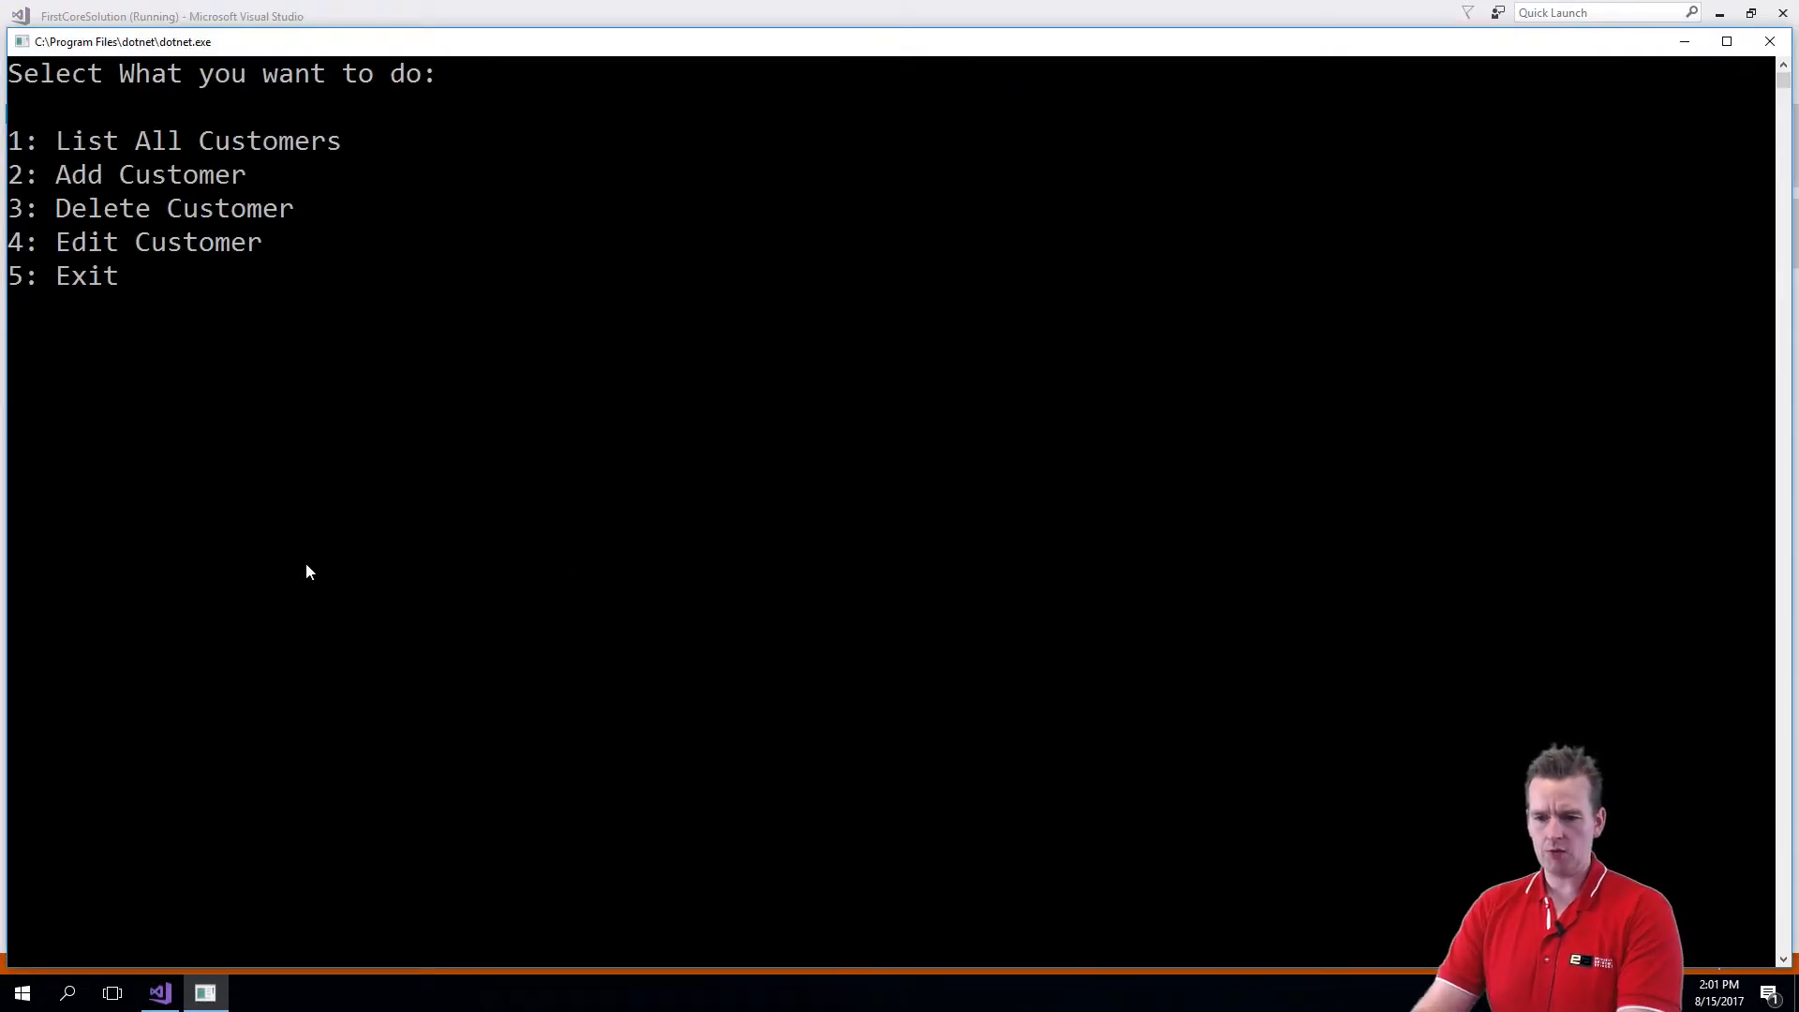
text(3)
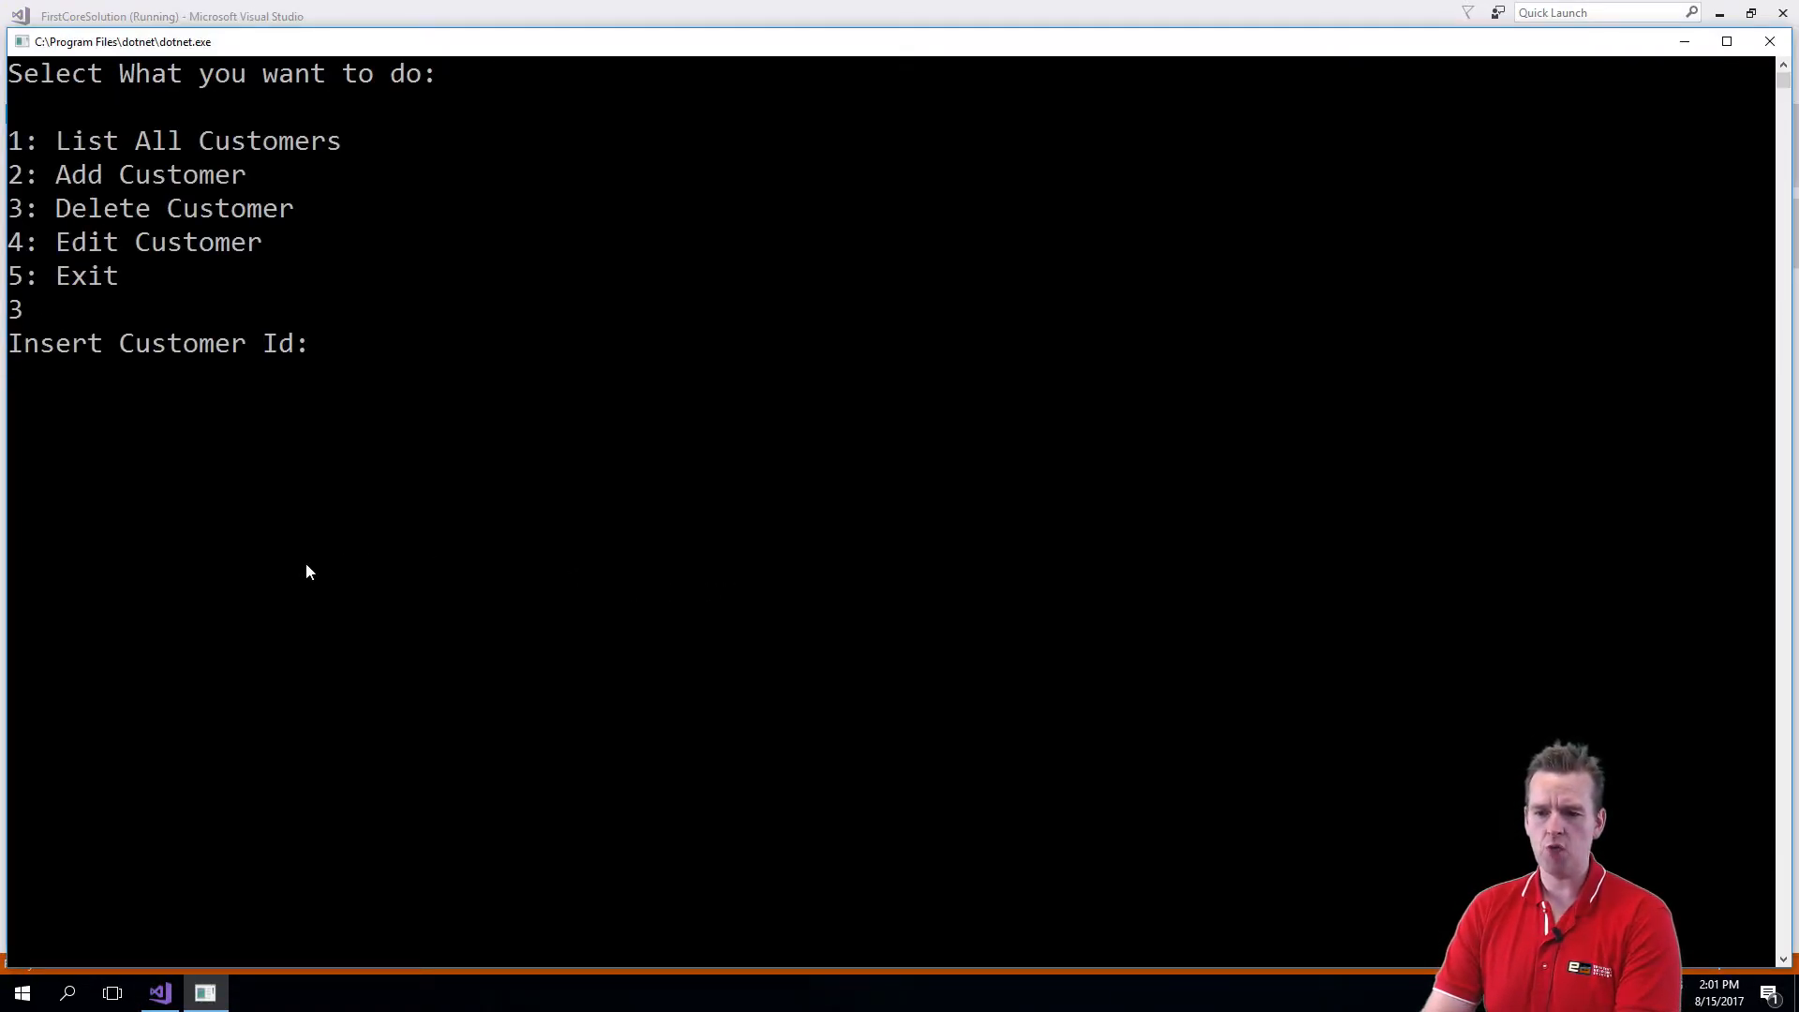
text(1)
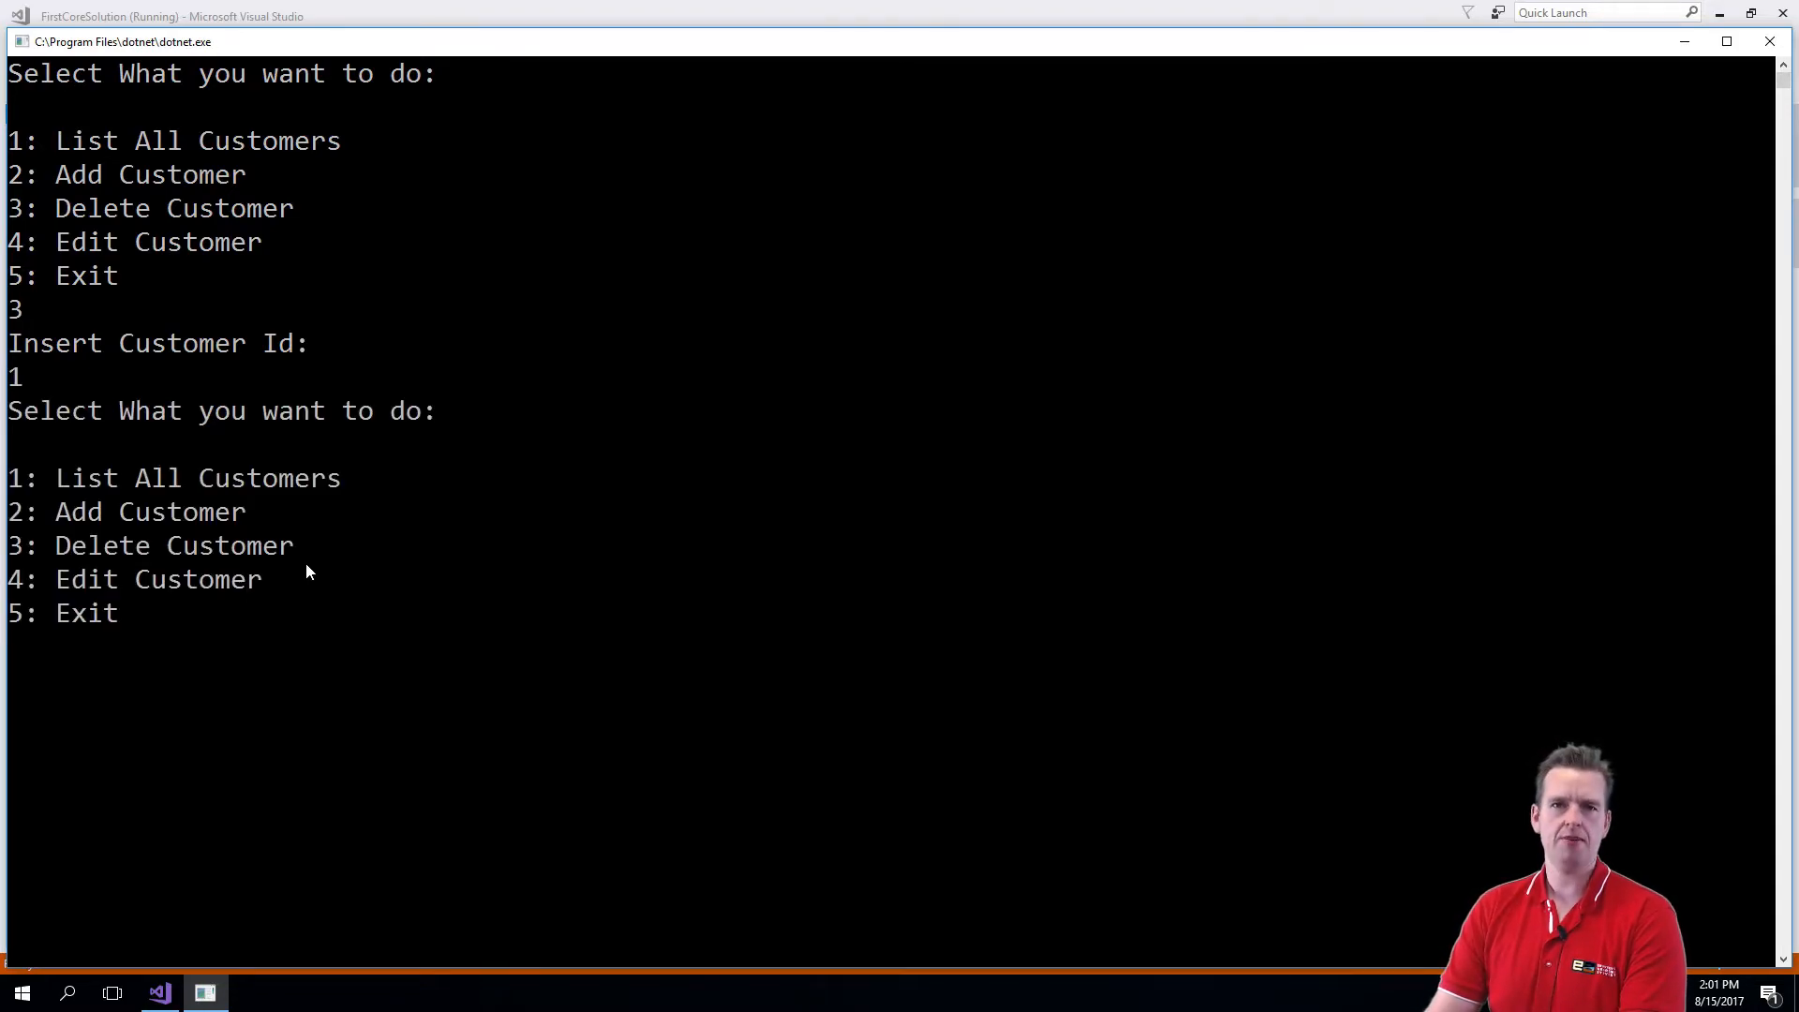
text(1)
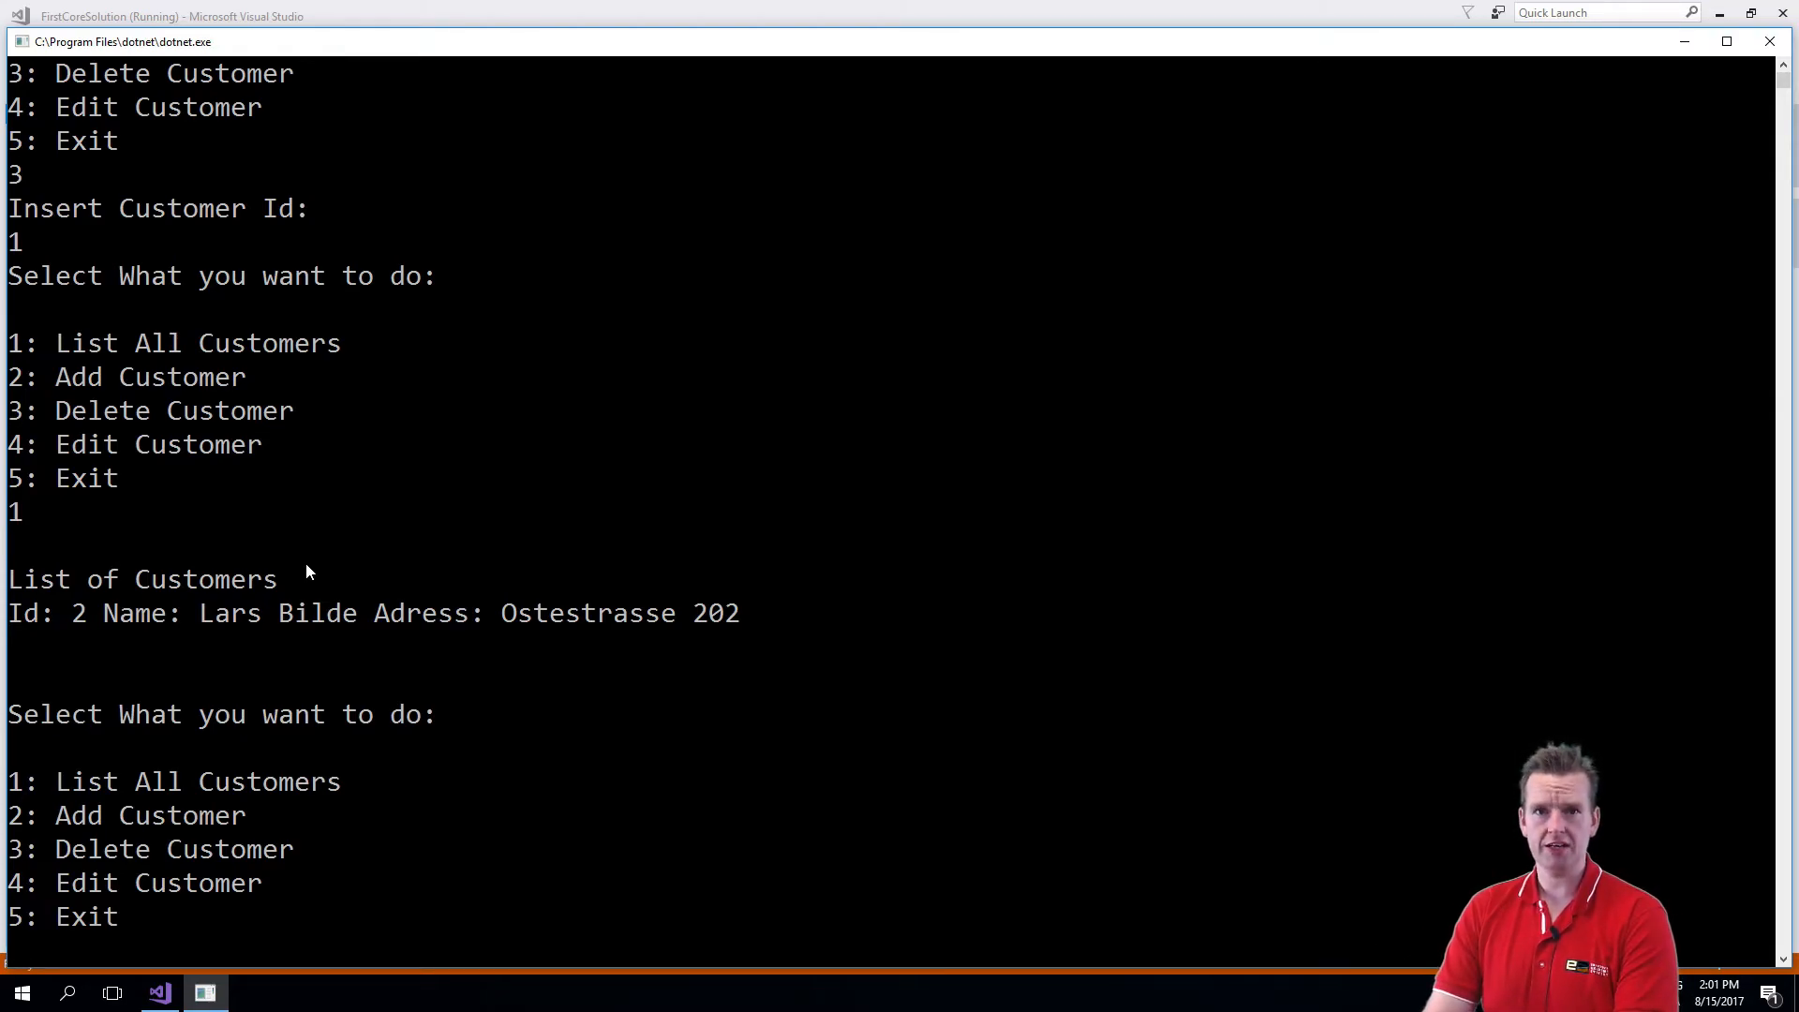
text(3)
text(2)
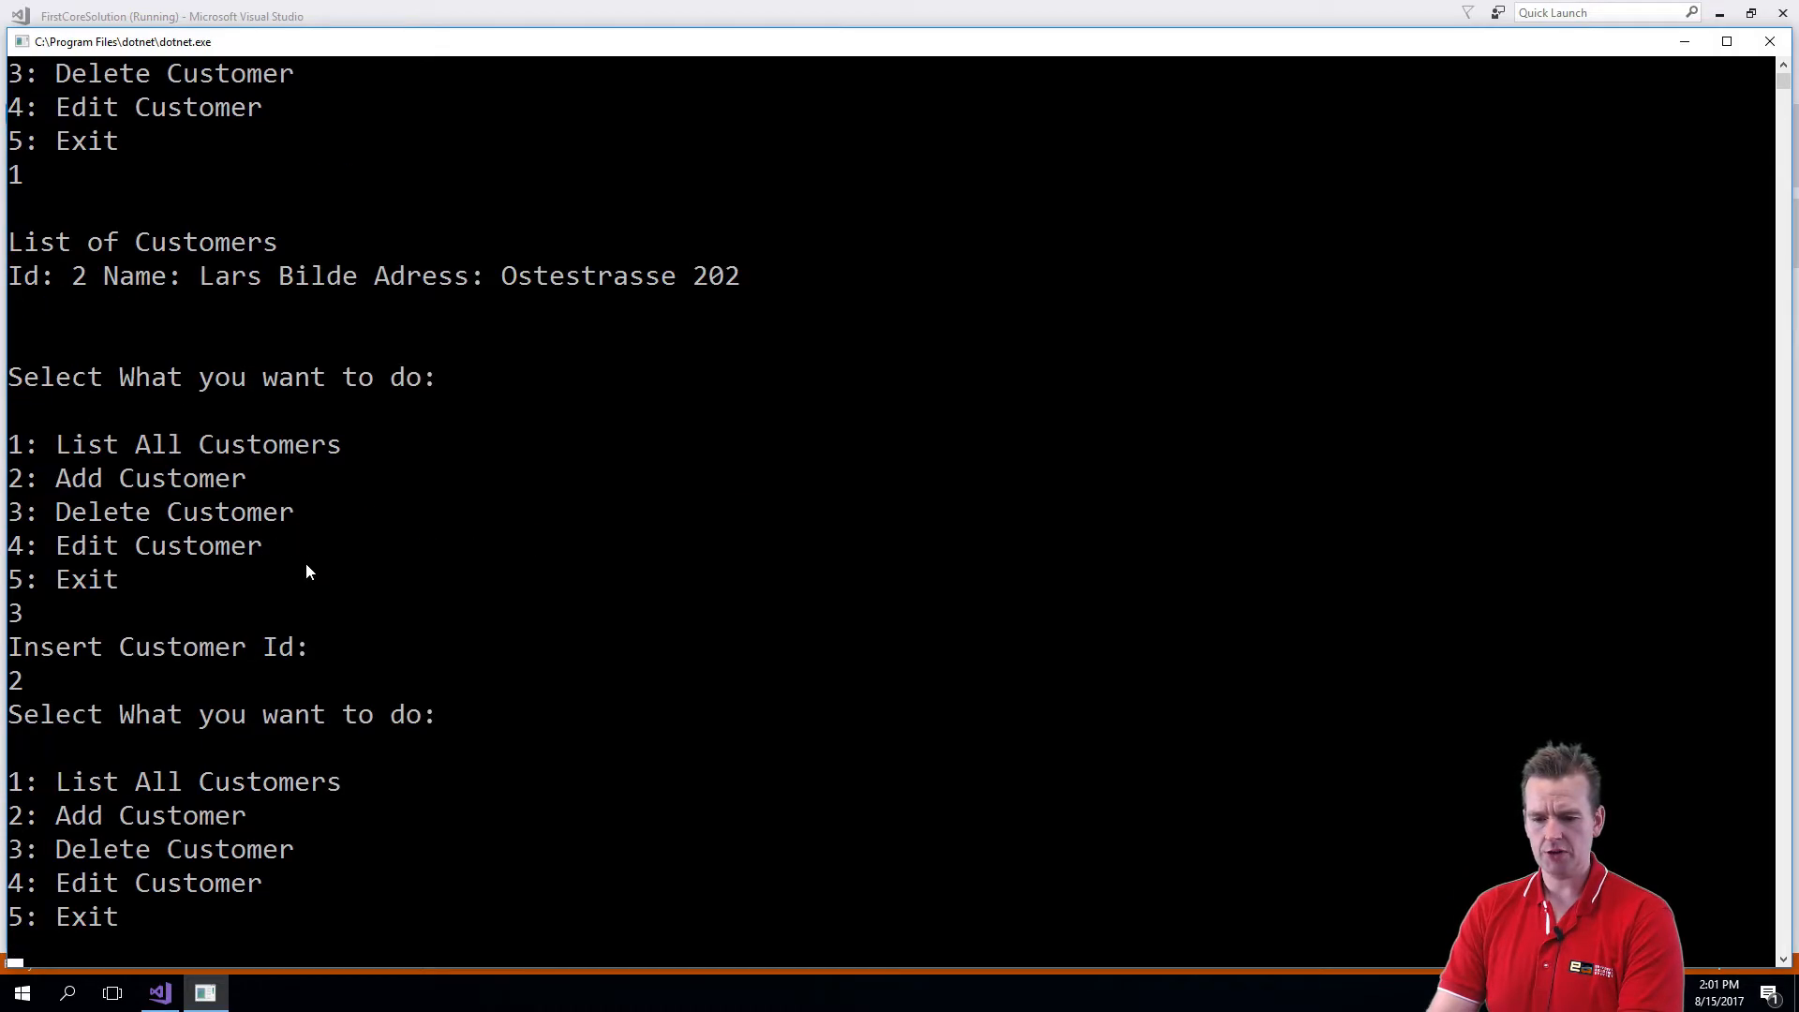
text(1)
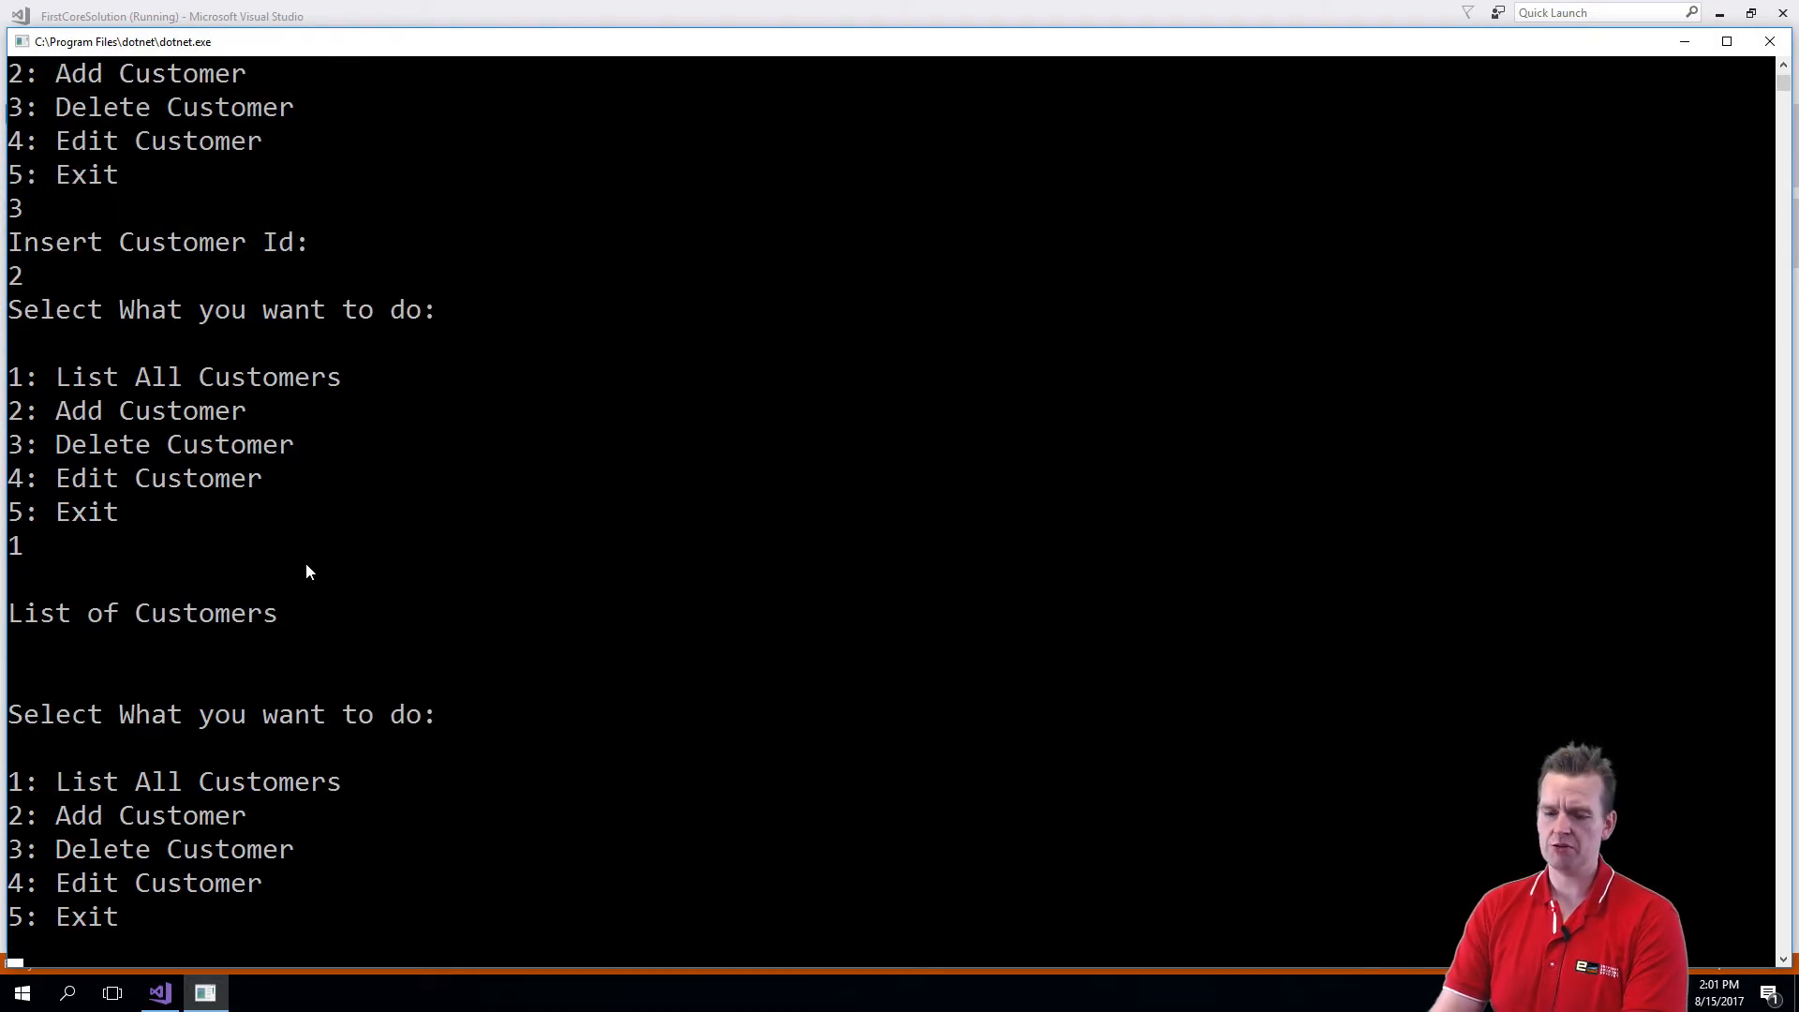
text(2)
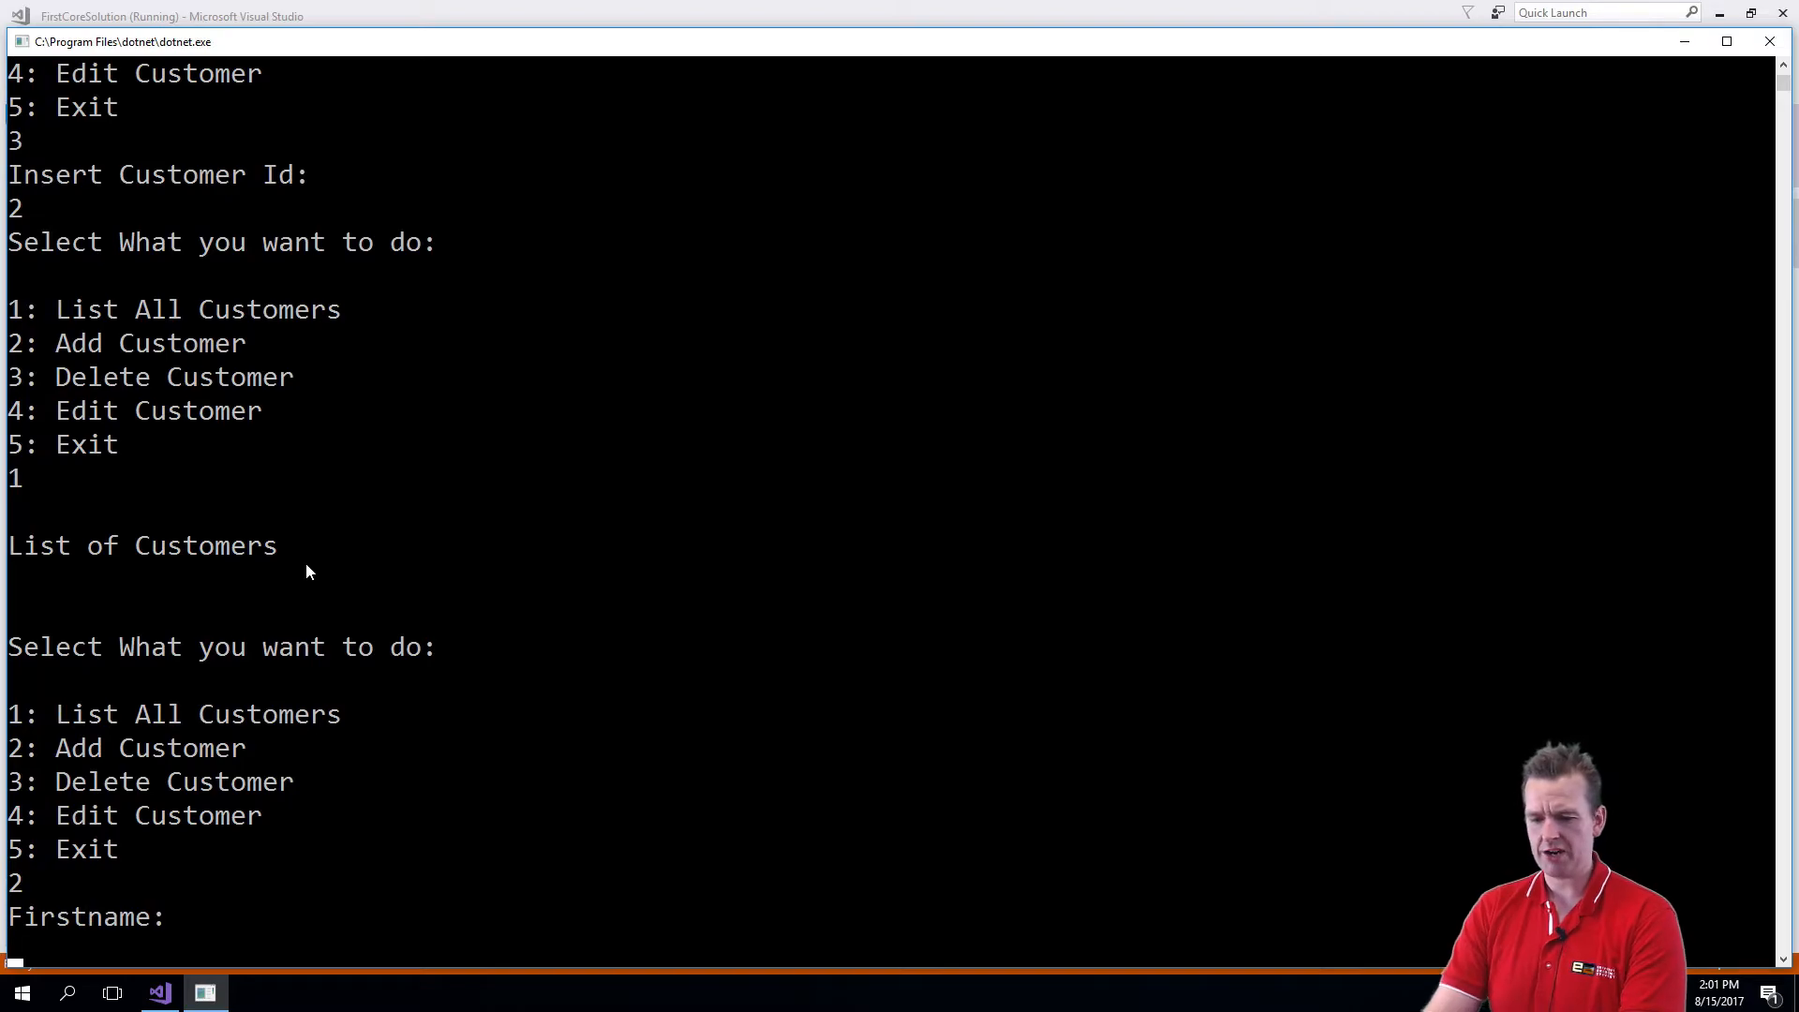
text(Billie)
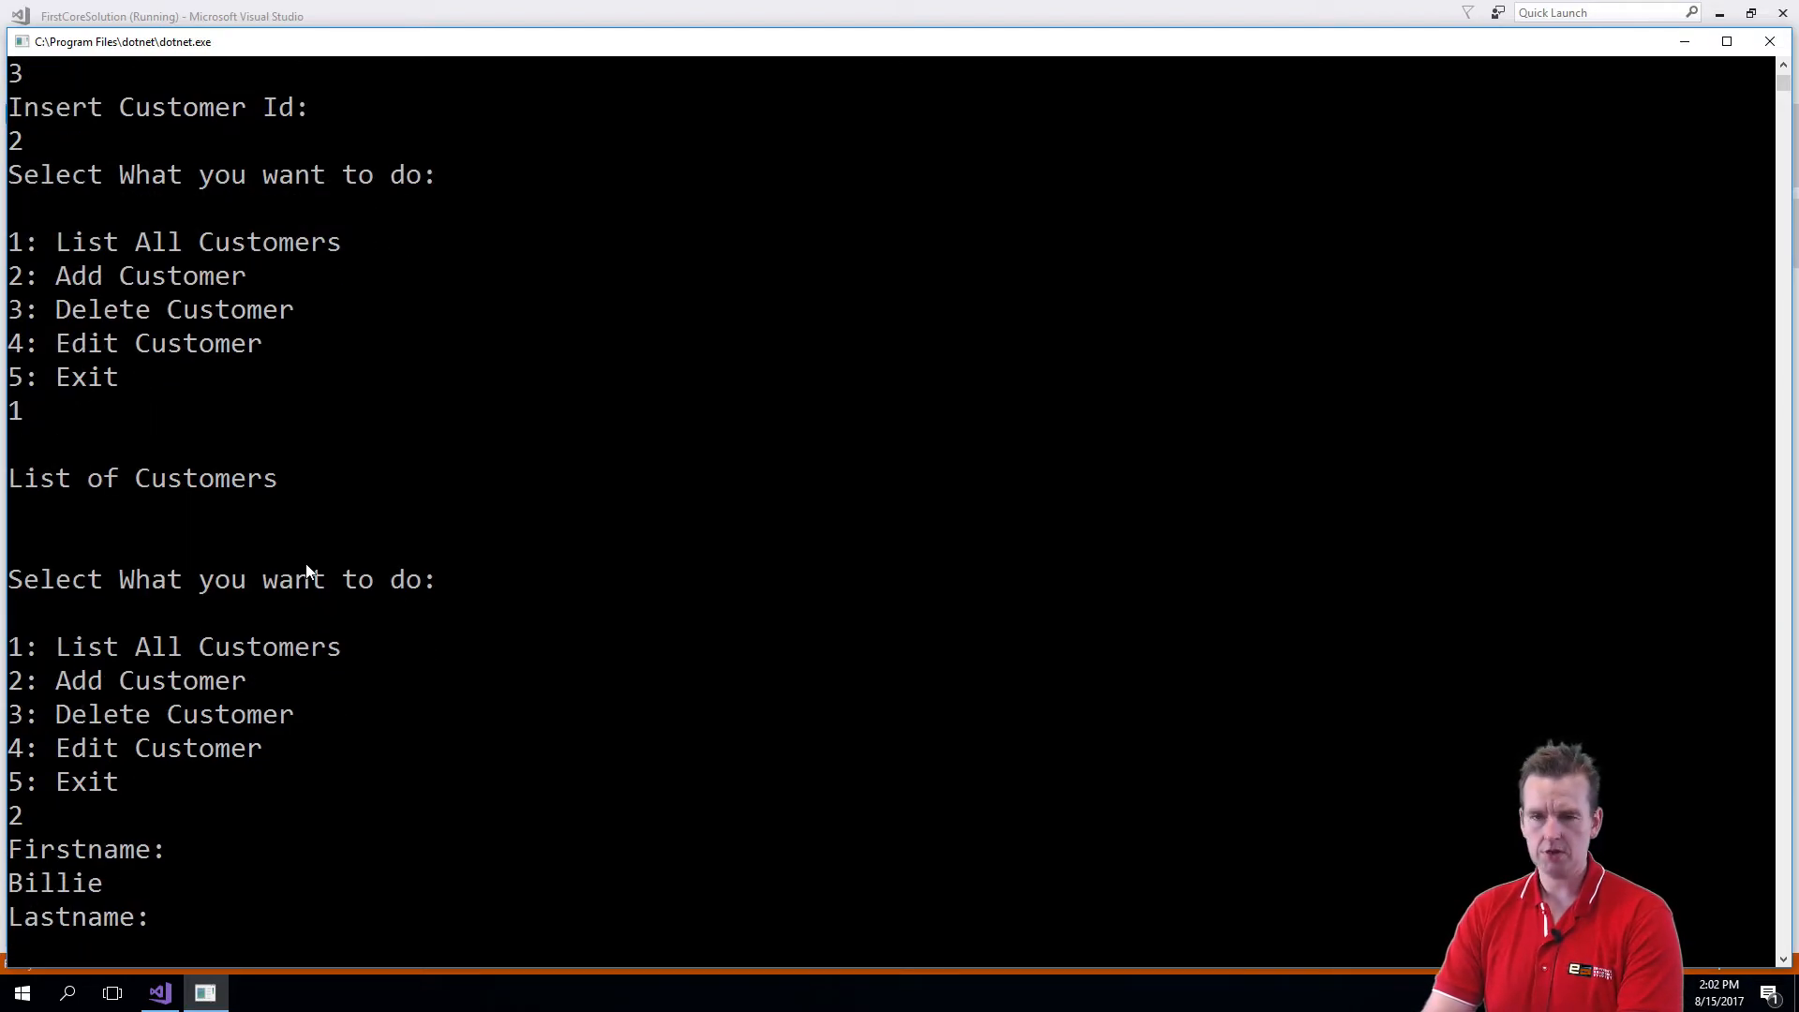
text(H)
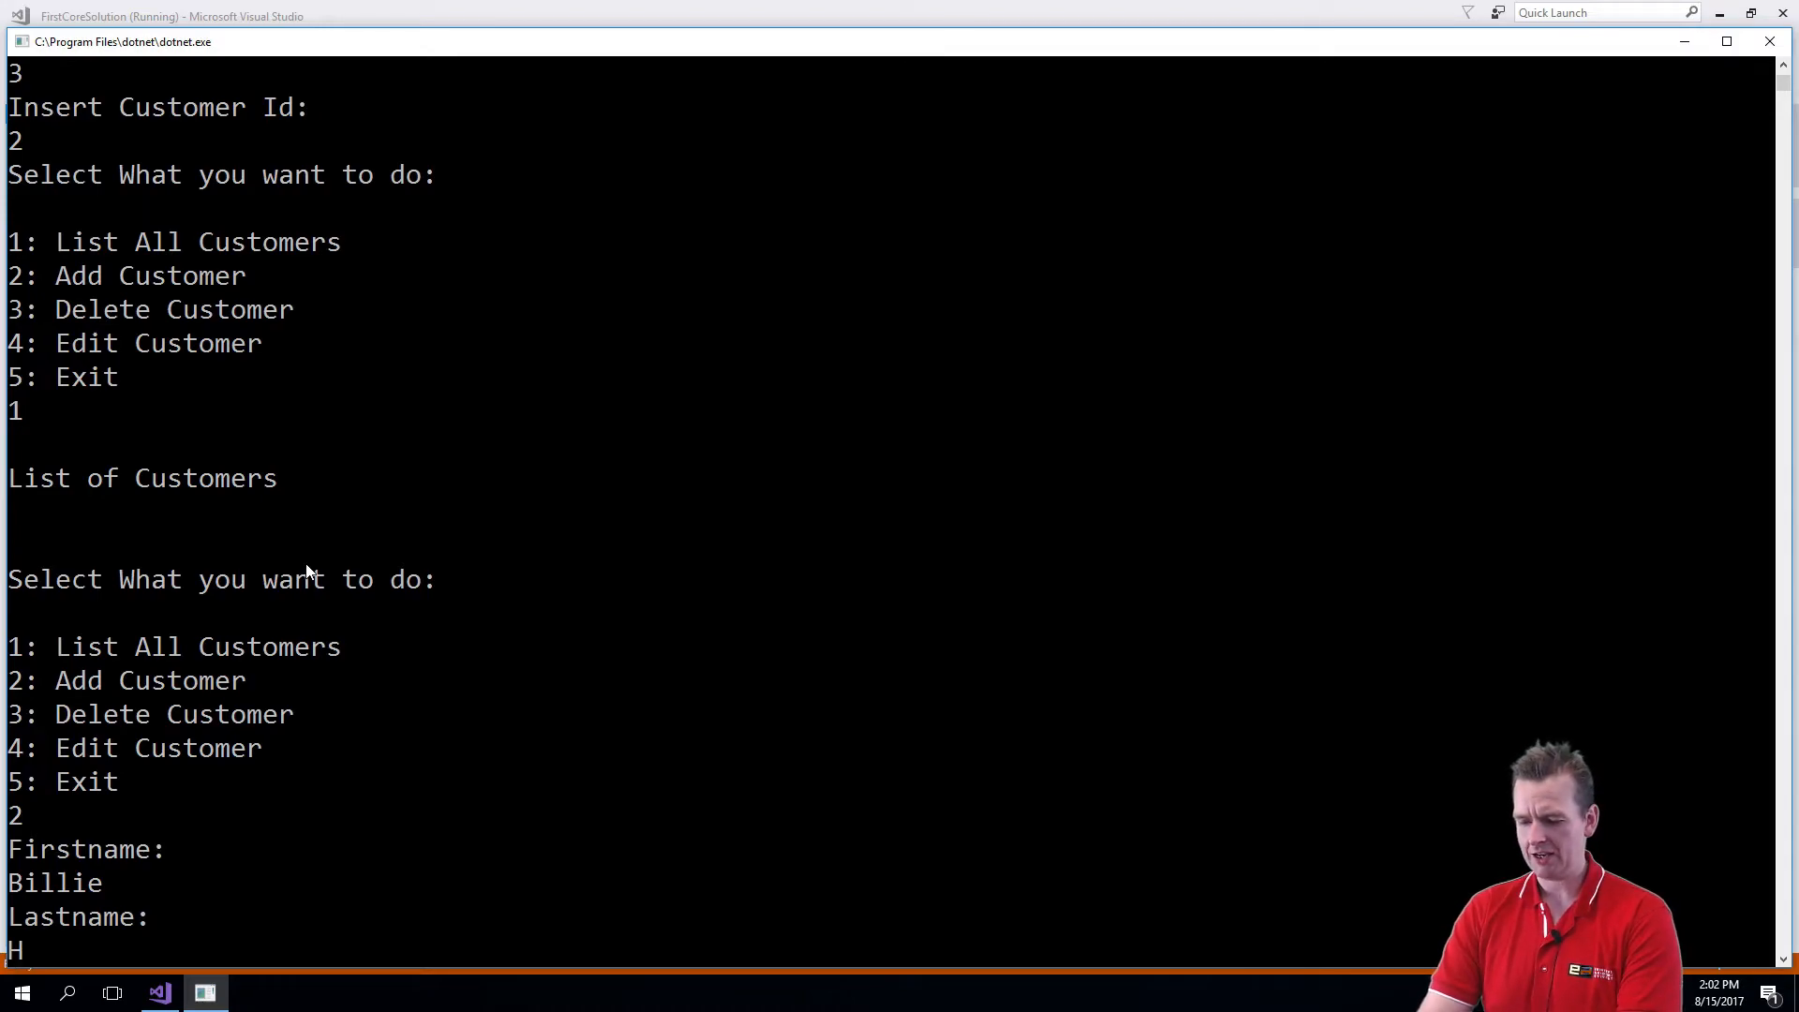
text(Husk)
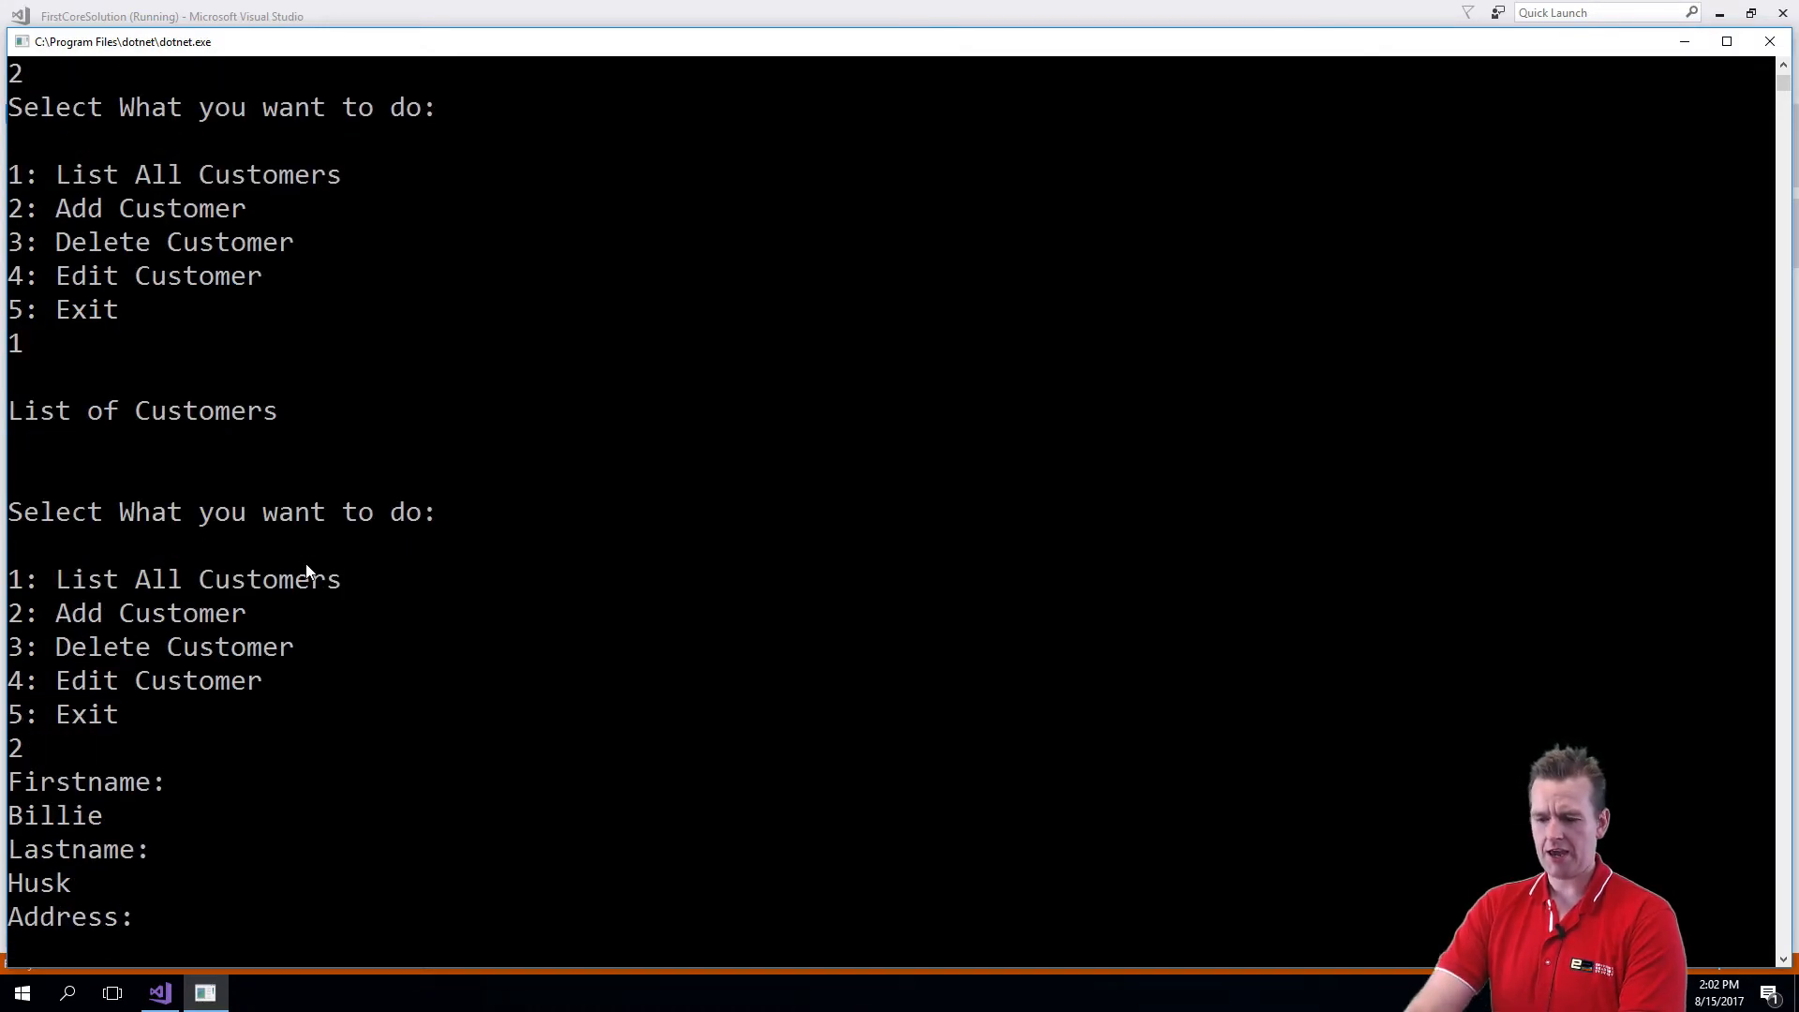
text(huskstreet11)
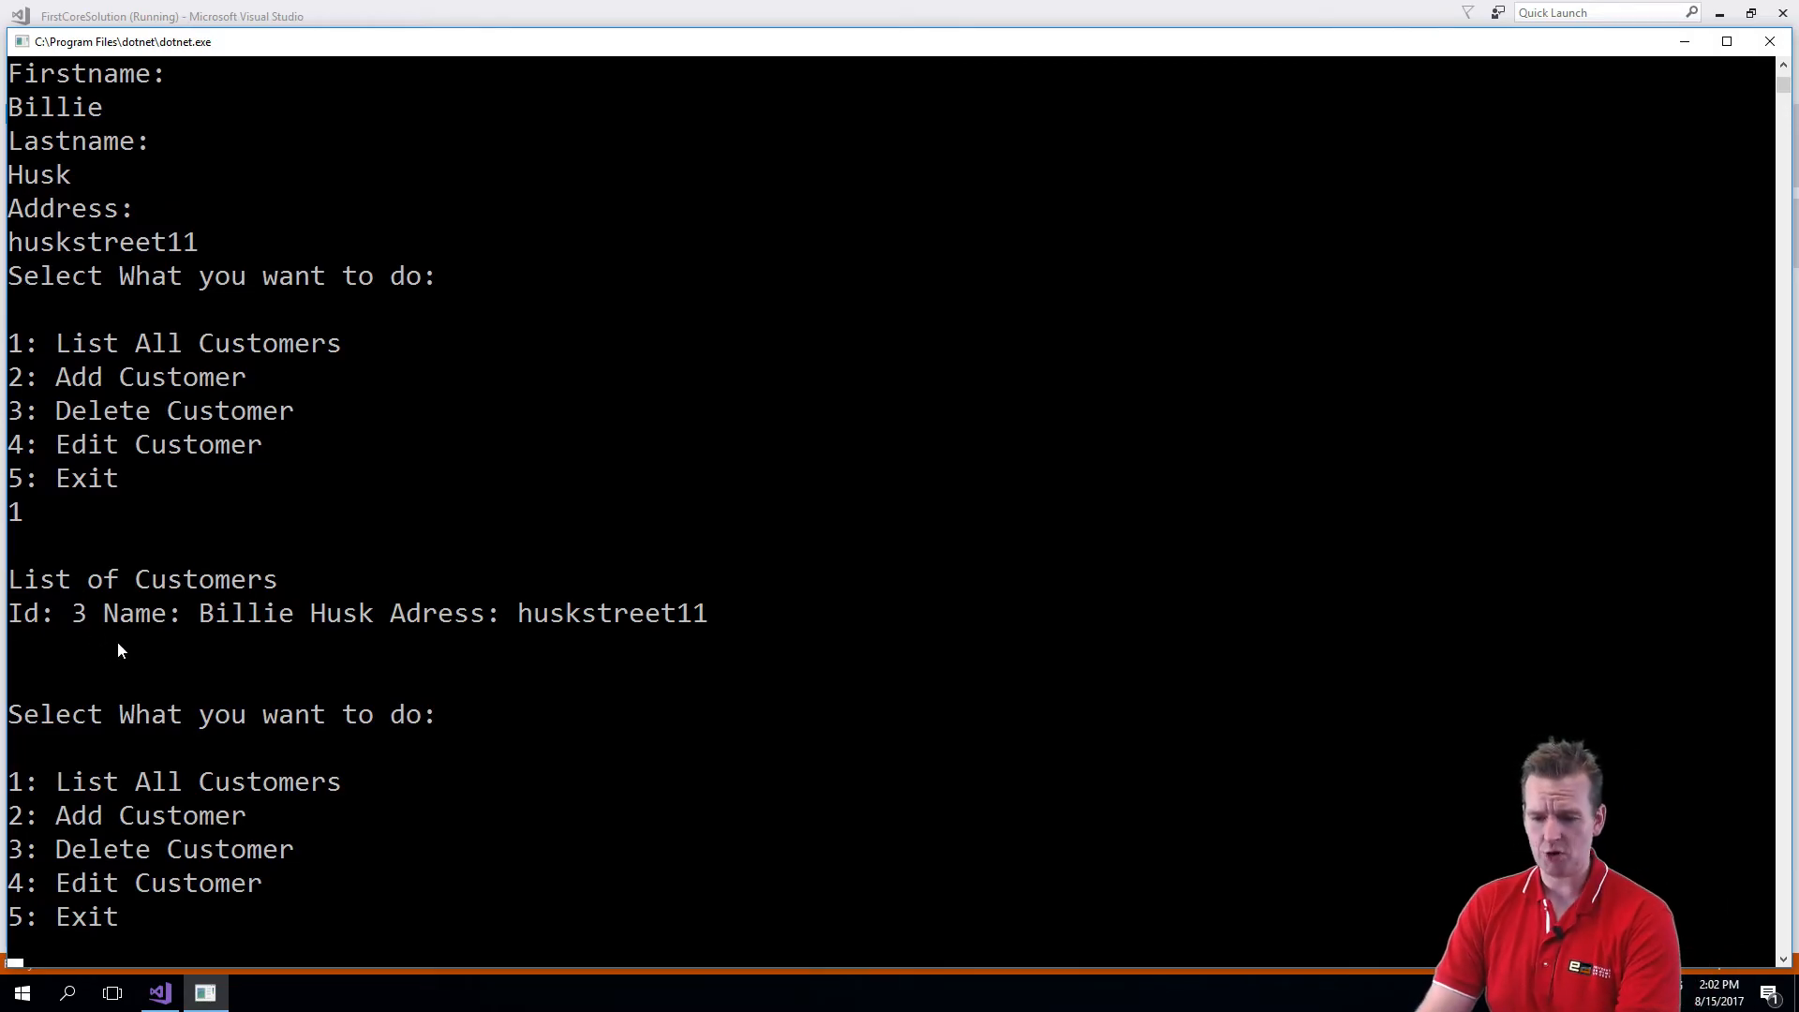
text(3)
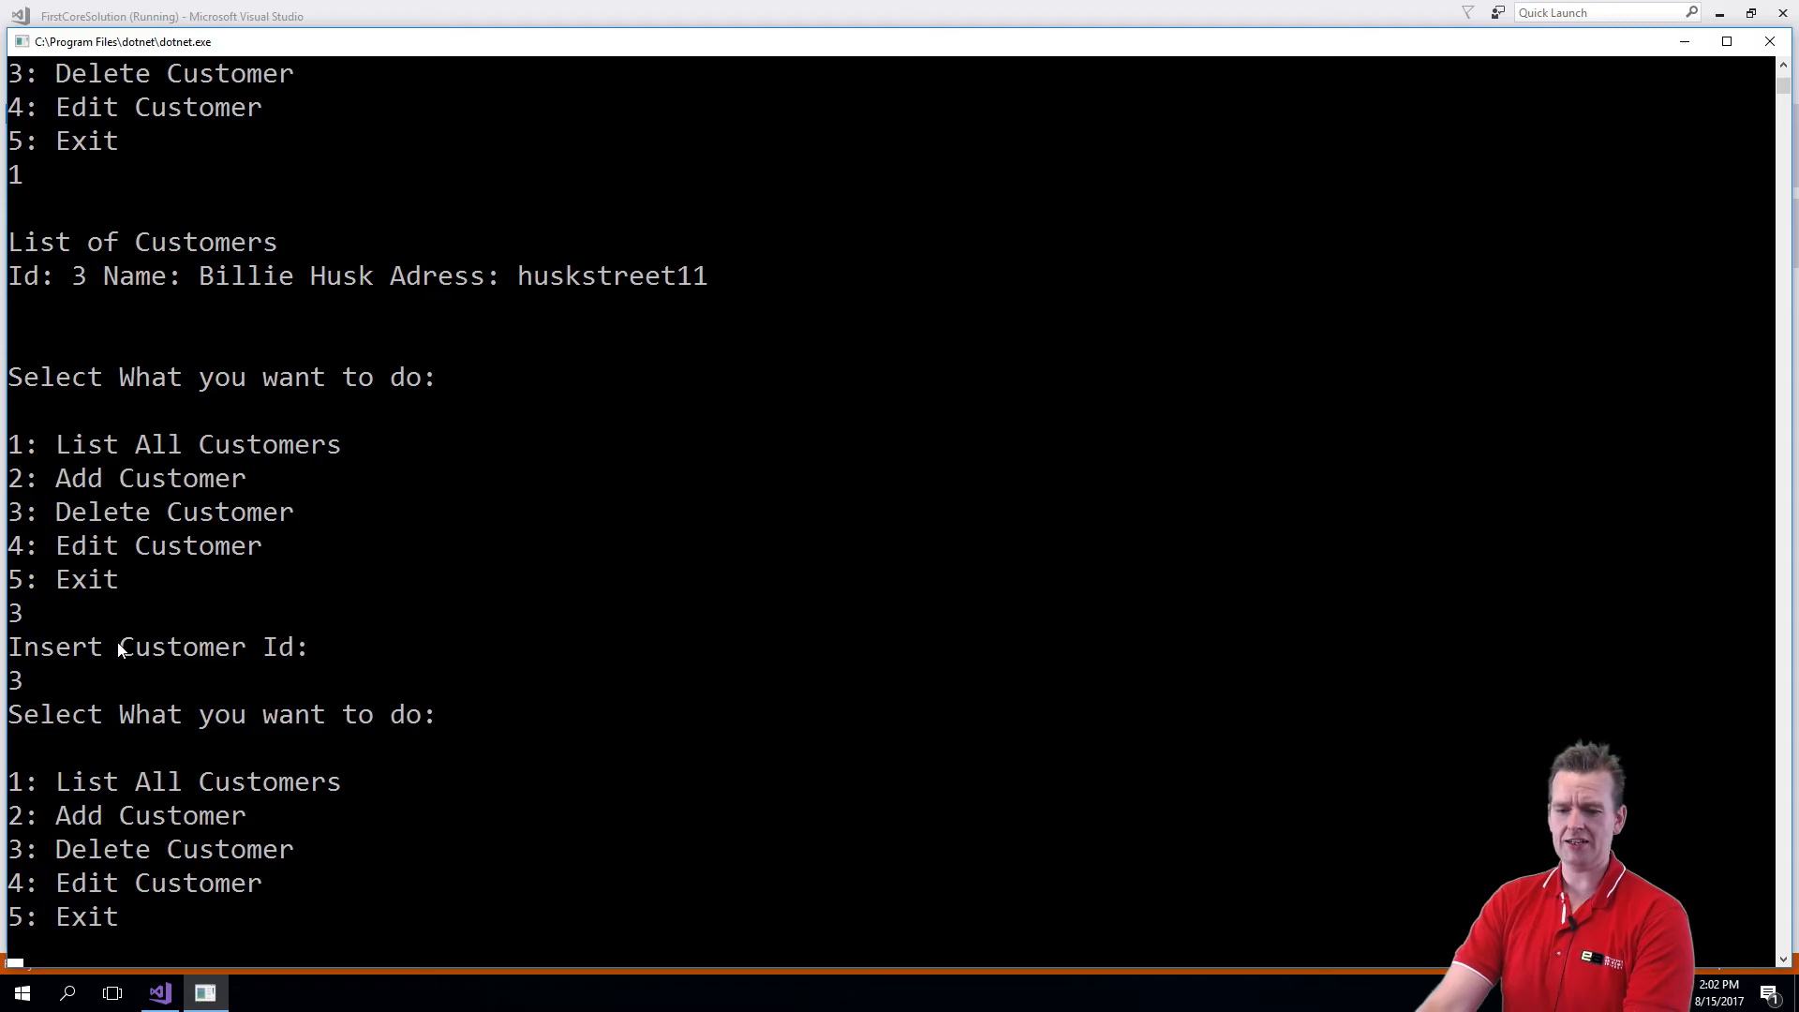